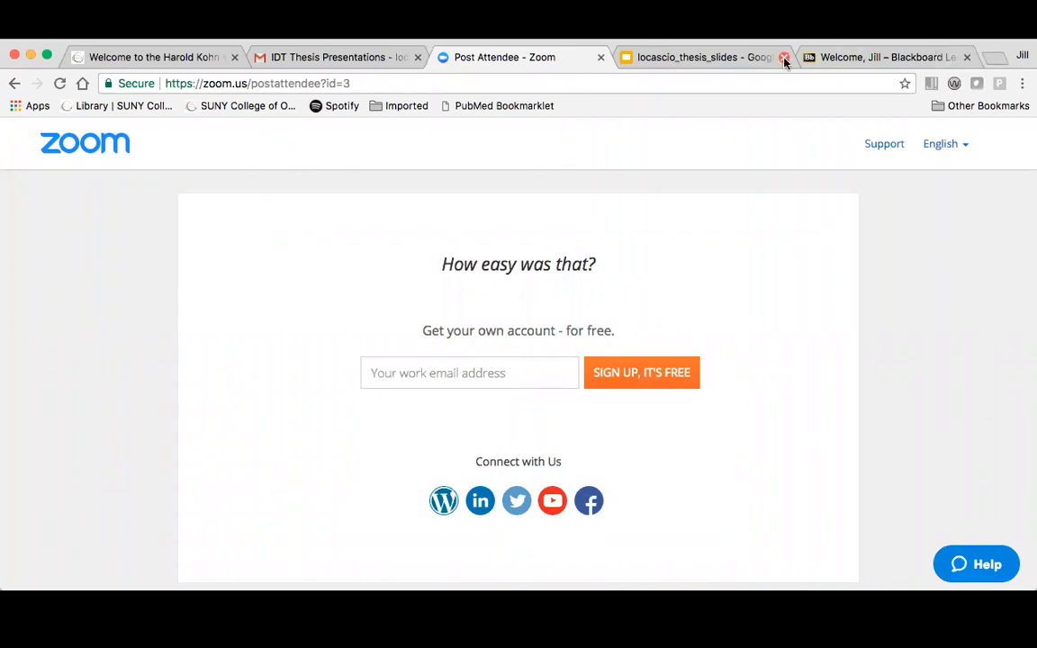
Switch to the locascio_thesis_slides tab and open the View menu.
click(702, 57)
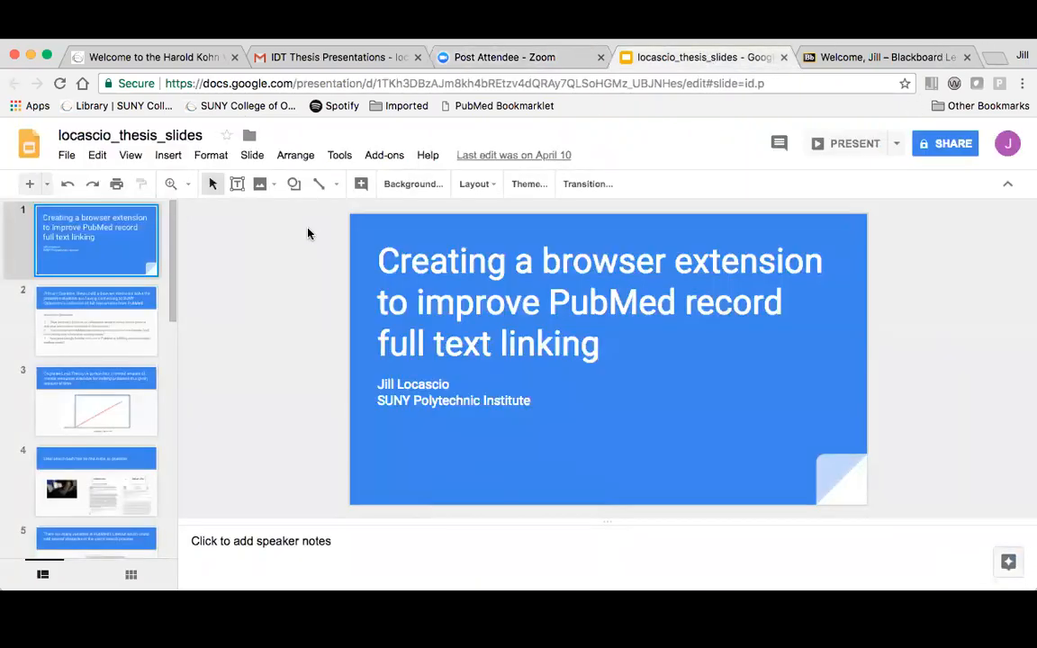
mouse_move(131, 155)
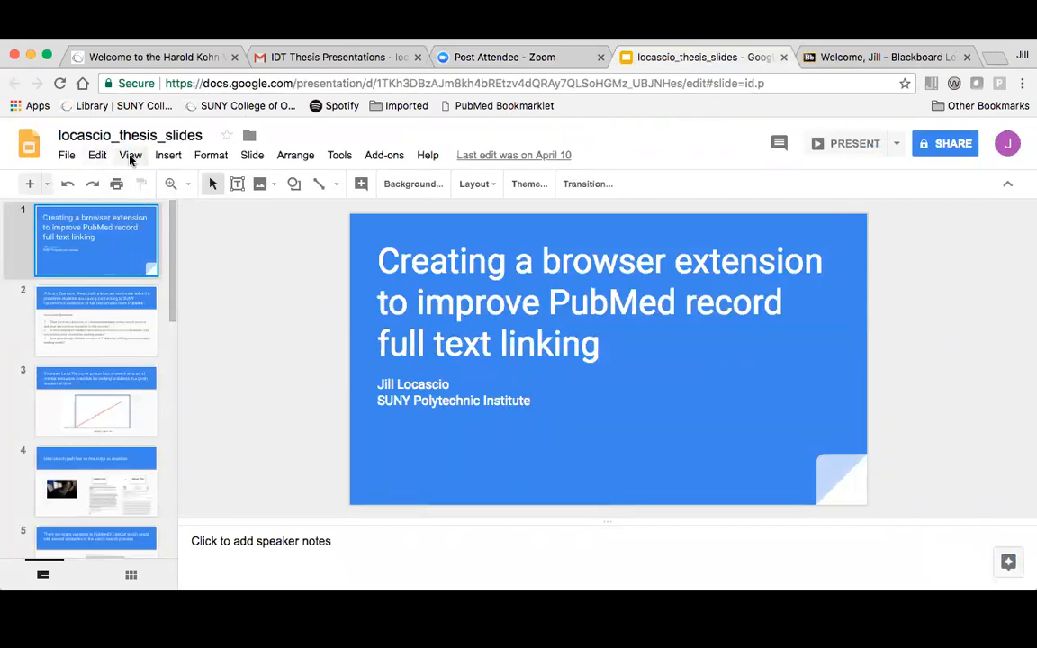
click(130, 155)
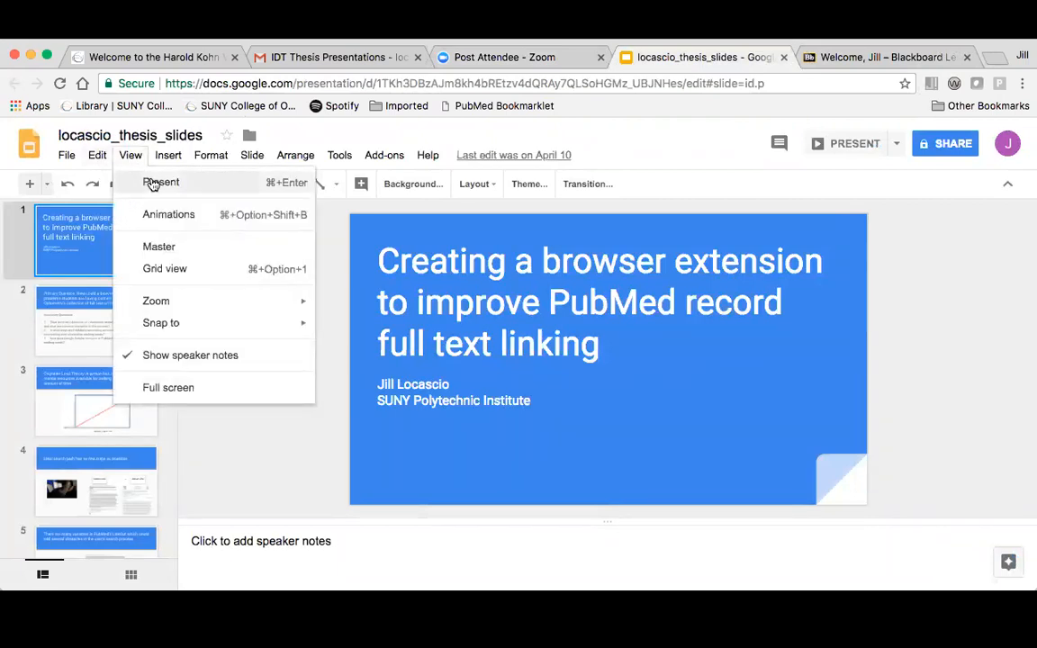
click(160, 182)
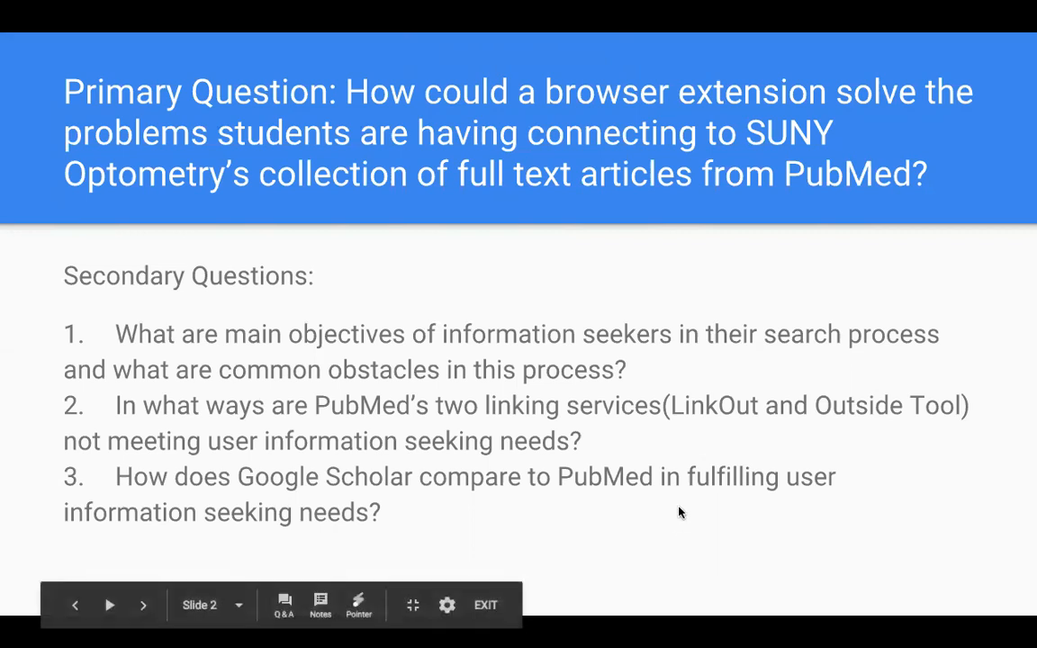
Advance the slideshow to slide 3, the Cognitive Load Theory line graph.
click(143, 605)
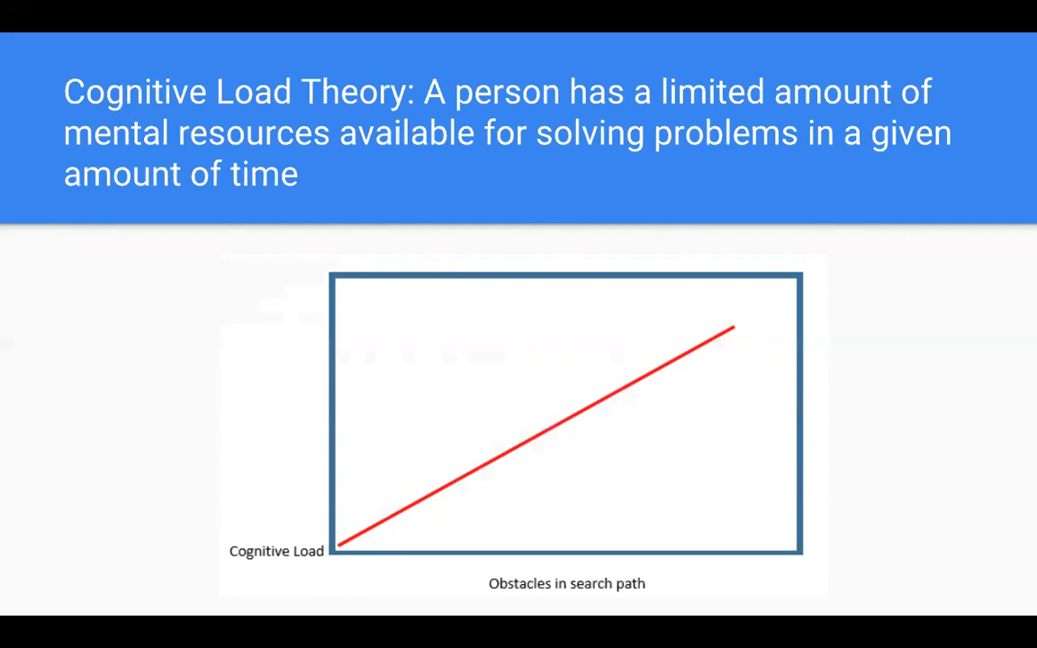
Advance to slide 4, 'Ideal search path has as few steps as possible'.
click(142, 605)
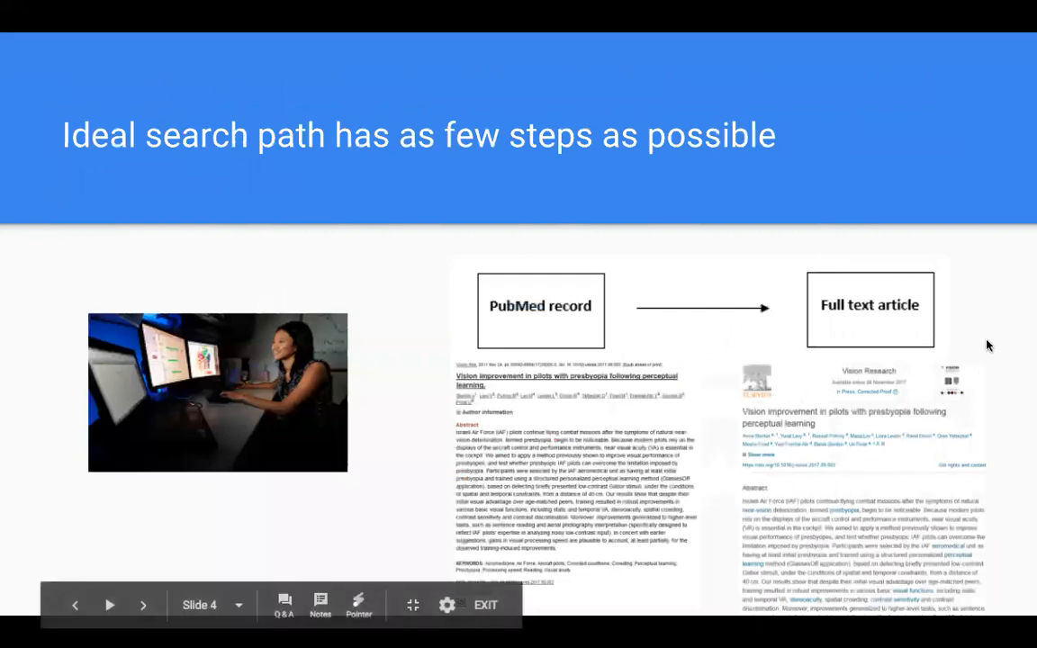
mouse_move(1007, 294)
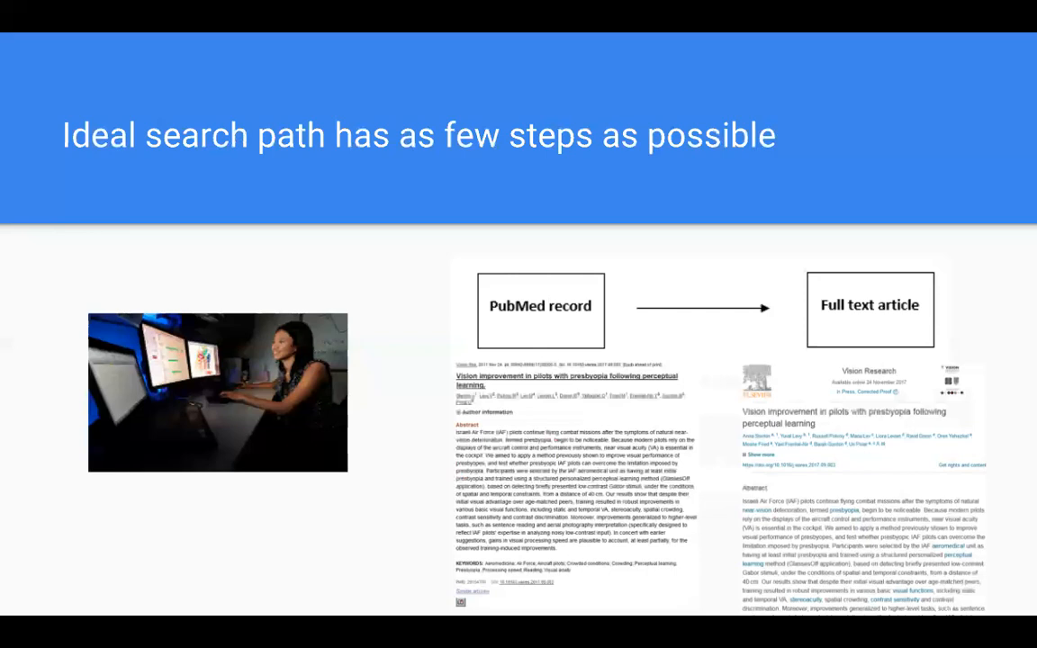
key(Right)
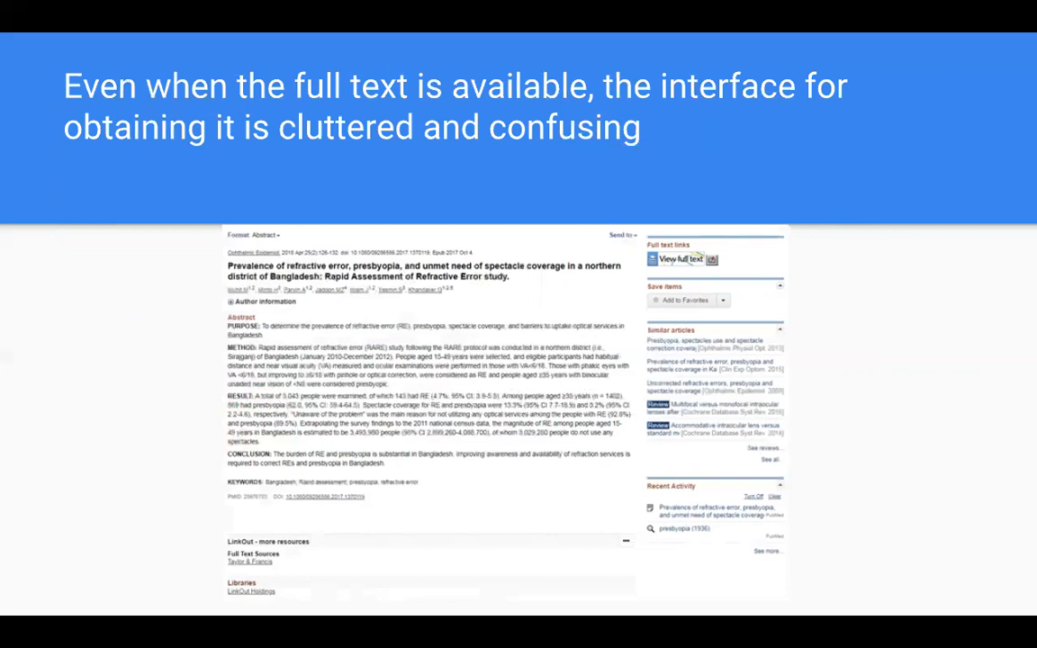
mouse_move(767, 241)
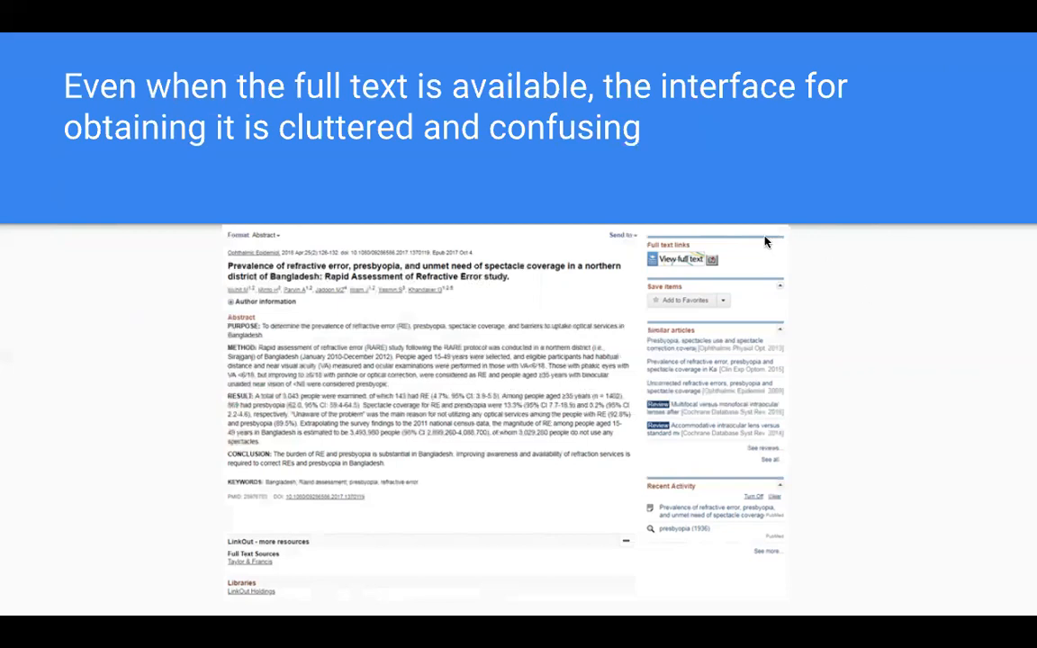
mouse_move(660, 287)
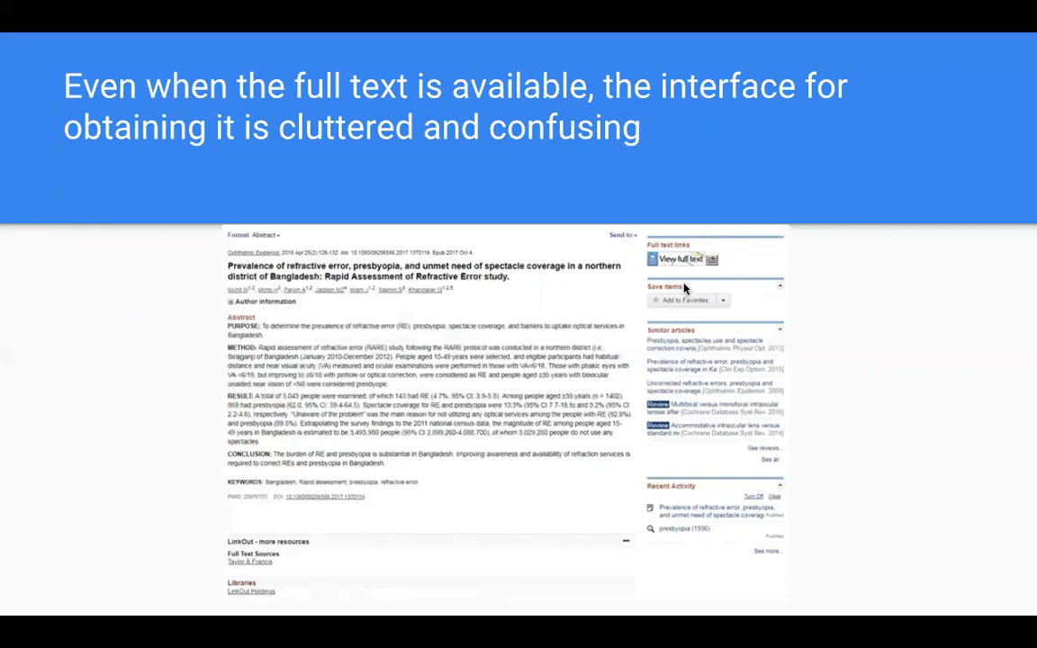
mouse_move(711, 266)
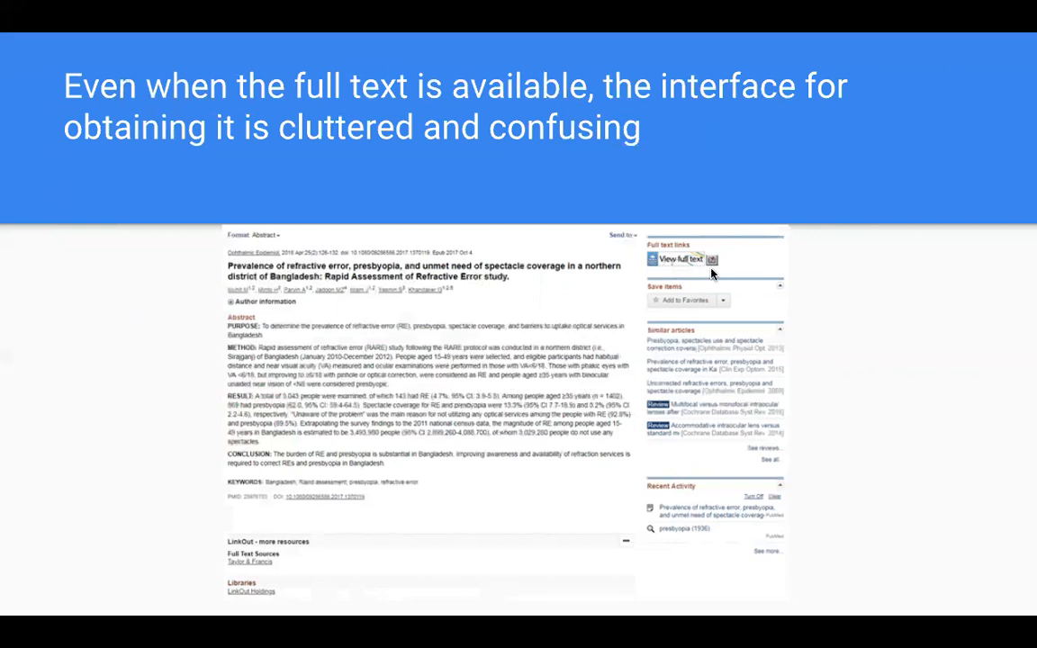
mouse_move(328, 267)
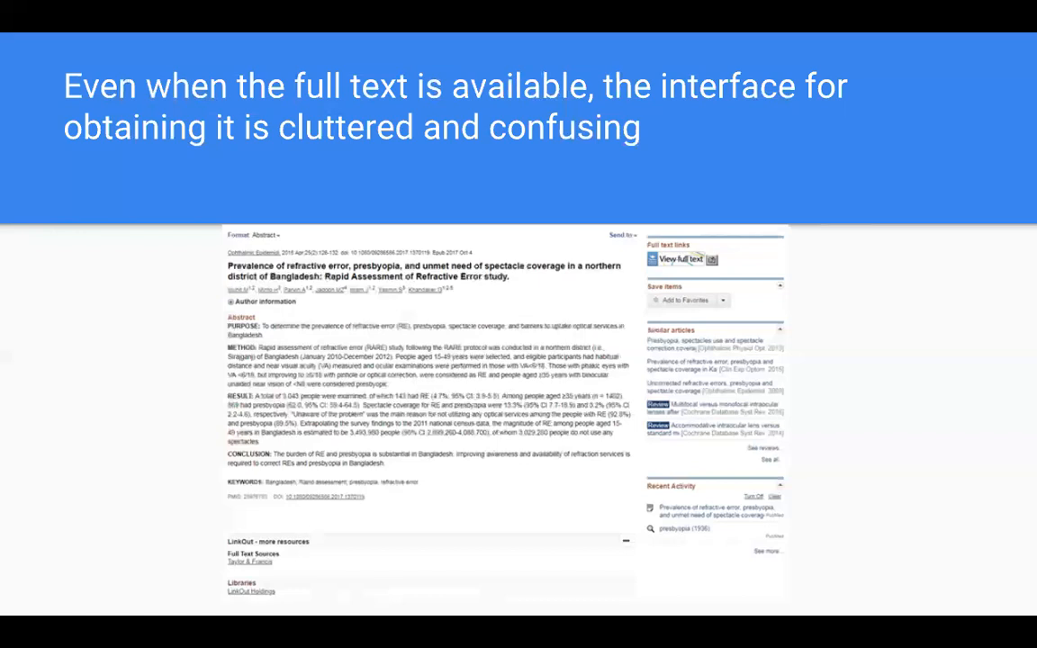
key(Right)
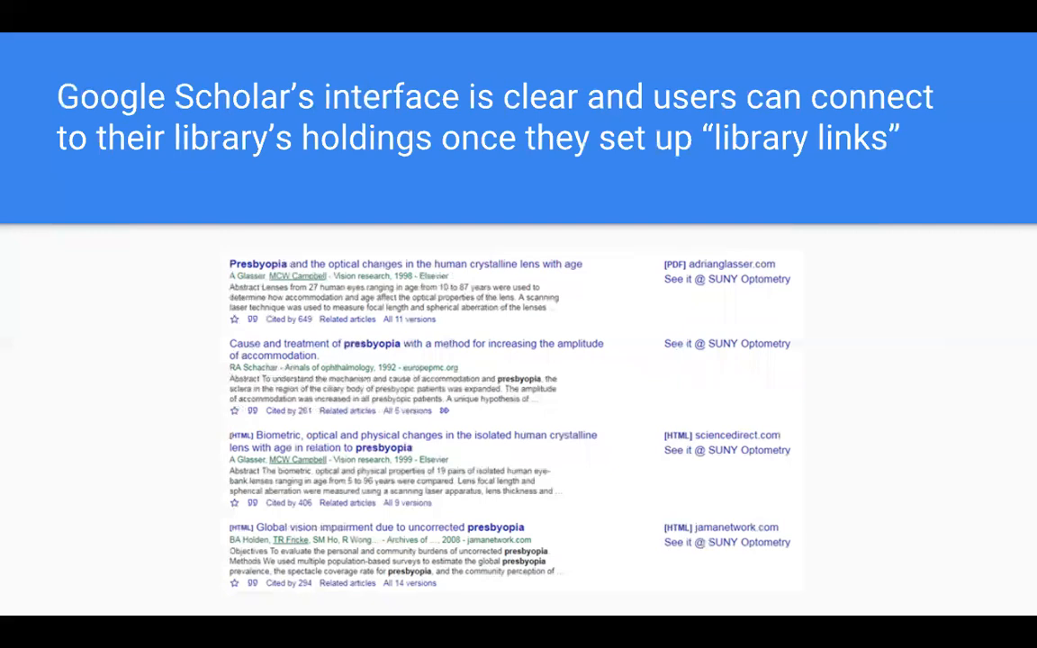
mouse_move(164, 296)
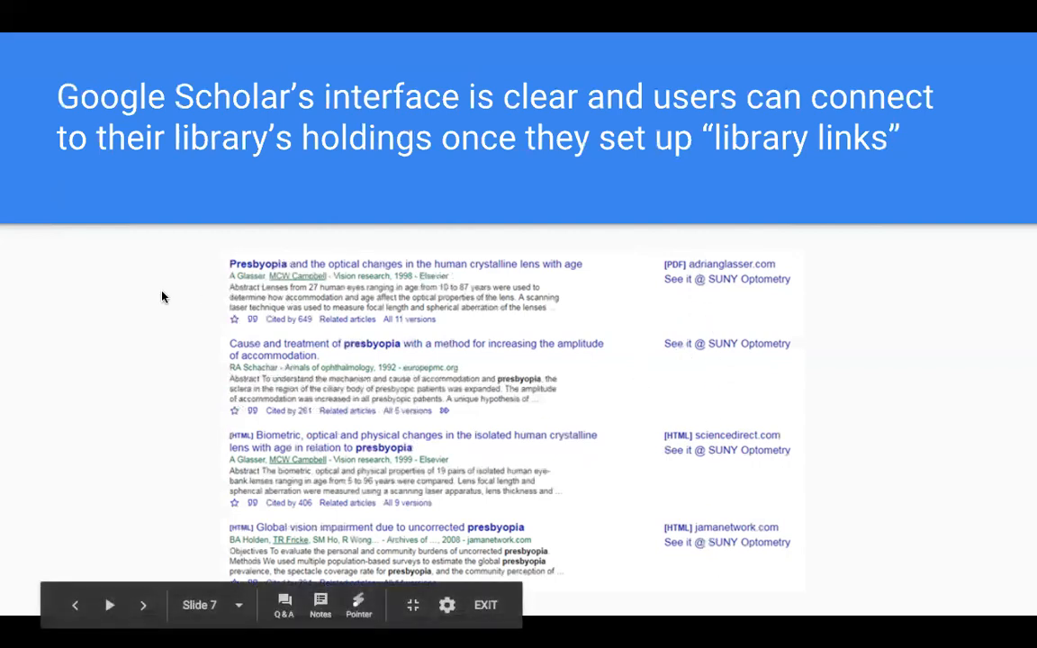
mouse_move(122, 284)
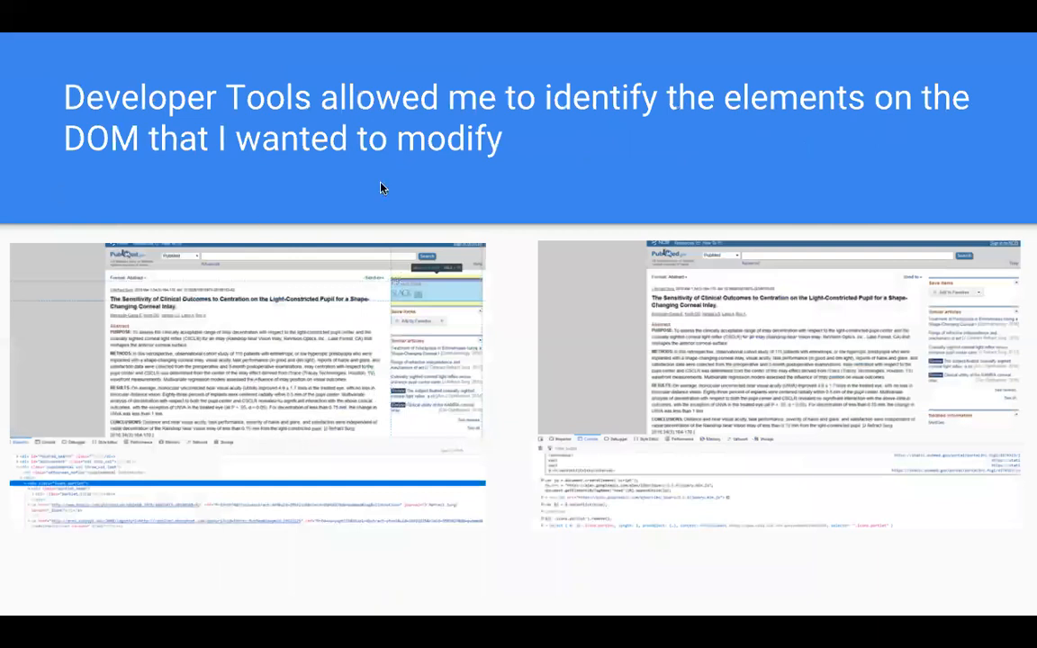
mouse_move(513, 221)
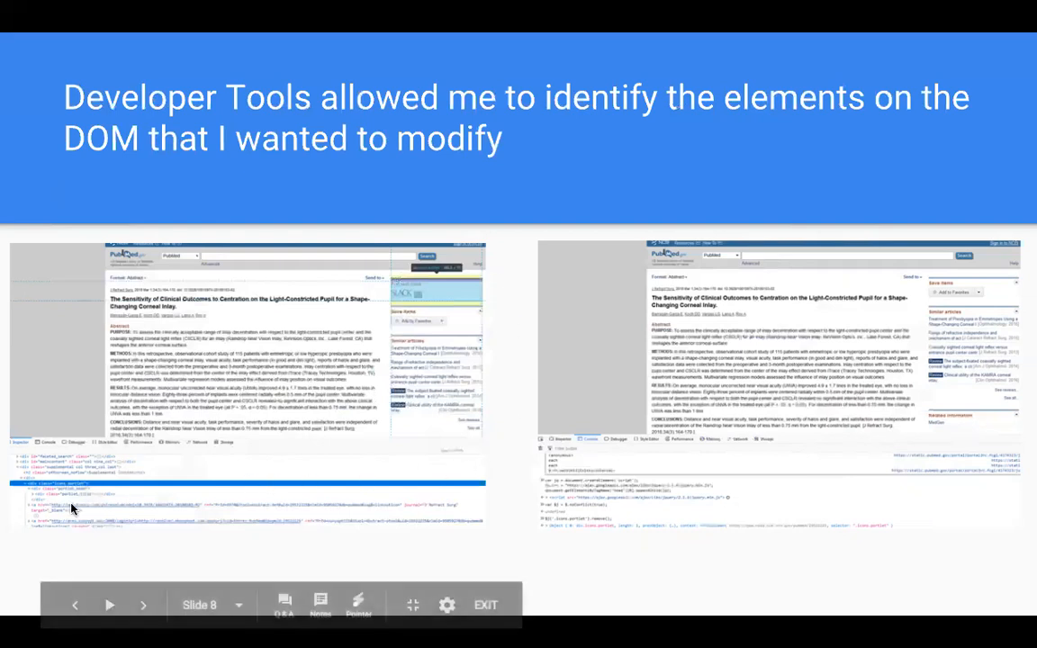
mouse_move(506, 385)
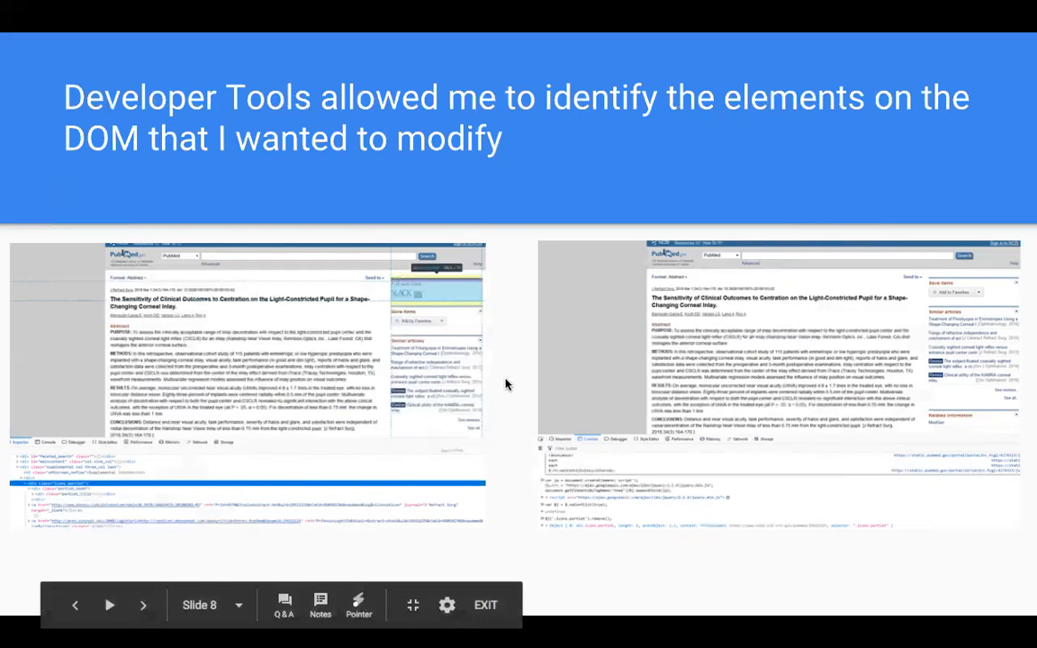
mouse_move(490, 384)
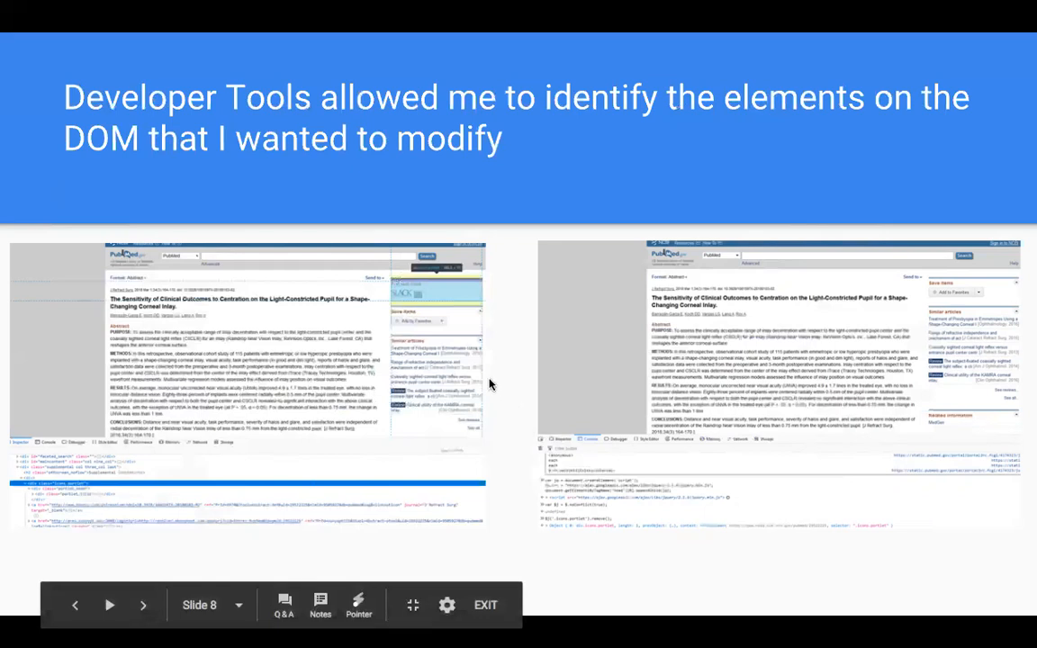
mouse_move(509, 414)
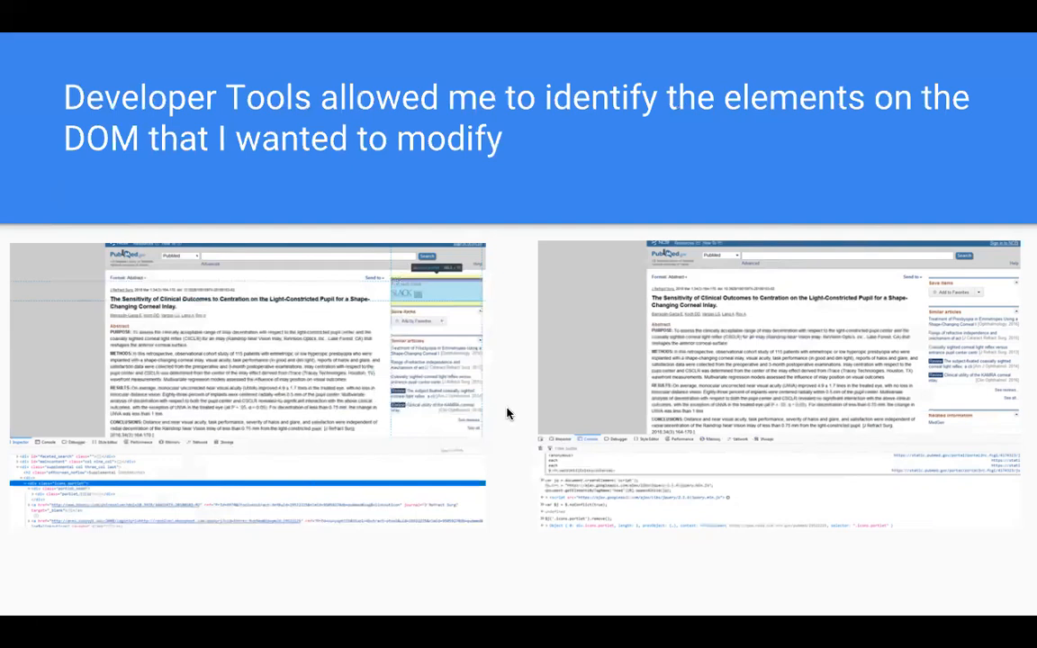
mouse_move(819, 285)
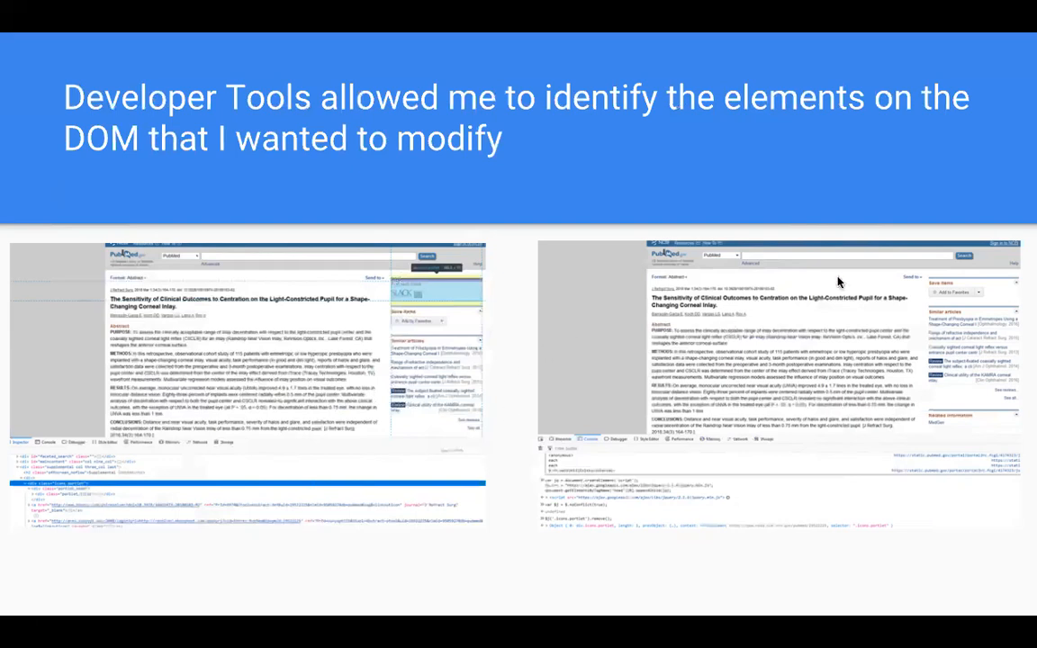
mouse_move(605, 317)
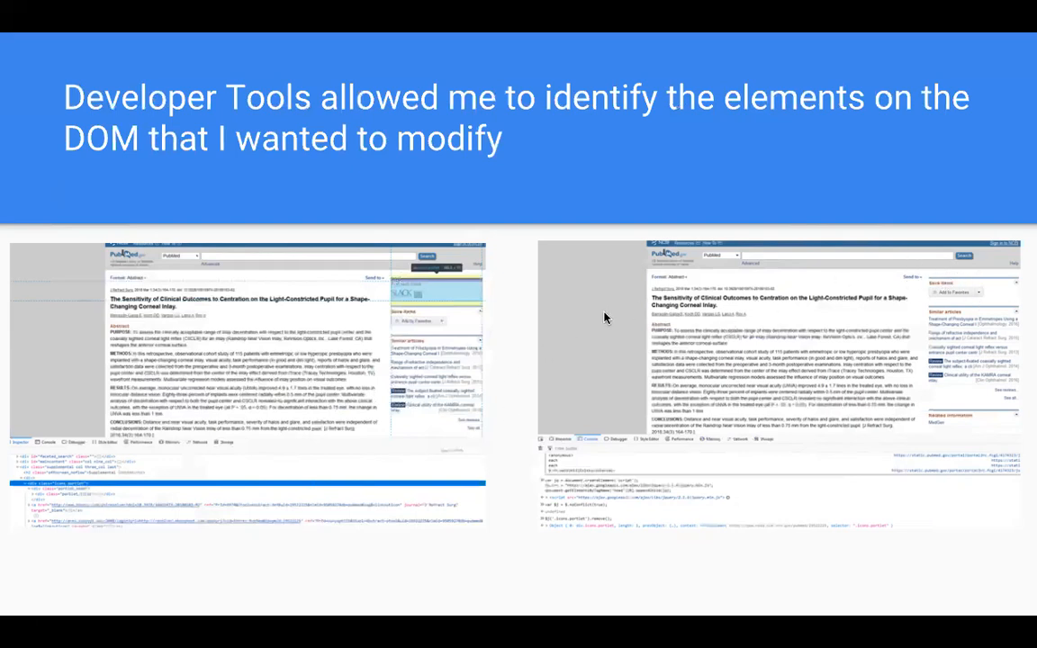
mouse_move(515, 320)
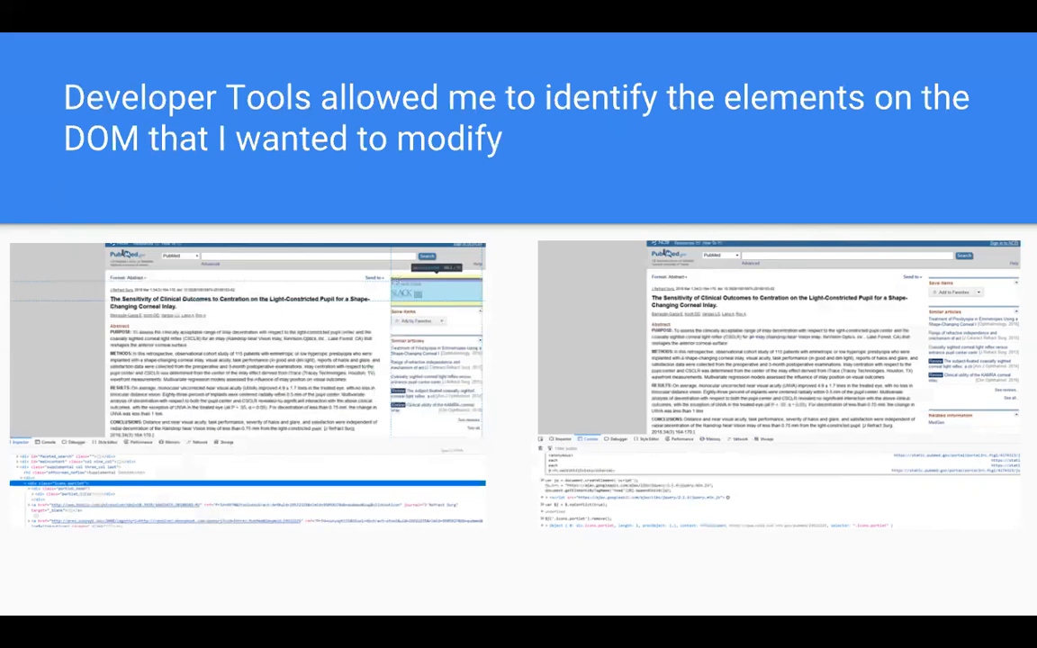
mouse_move(515, 313)
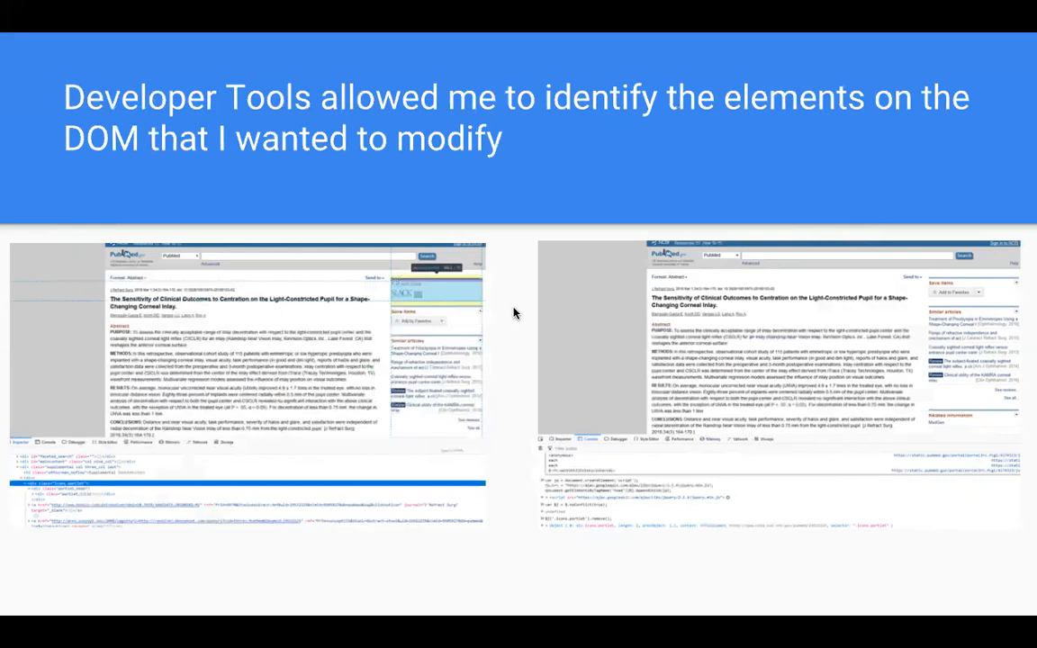
Advance to the next slide, on writing the jQuery .js file in Sublime Text.
key(Right)
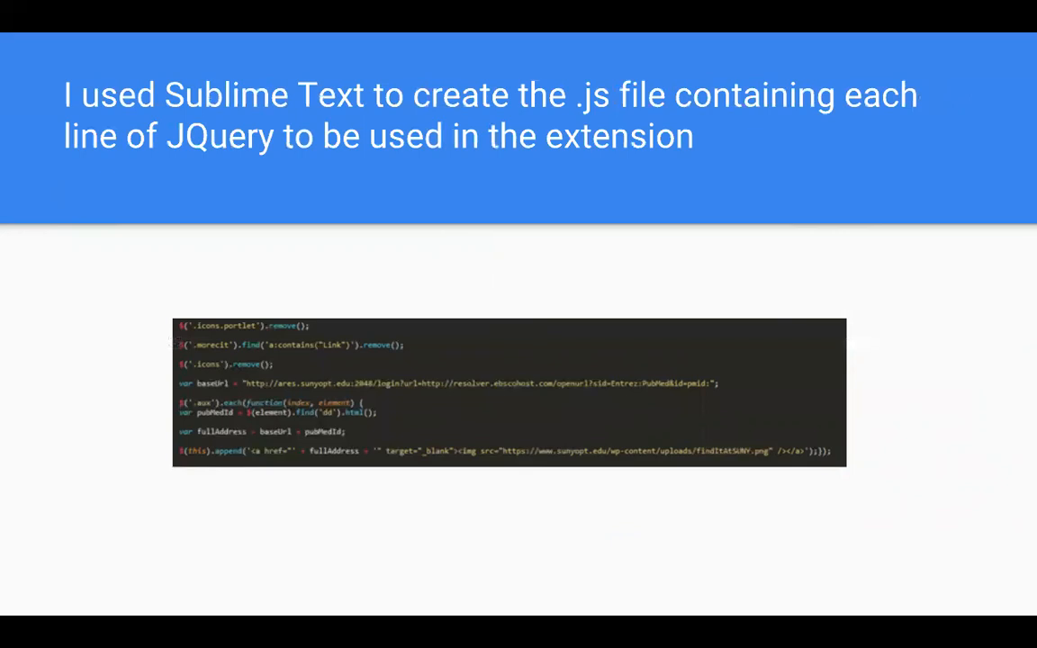
mouse_move(96, 400)
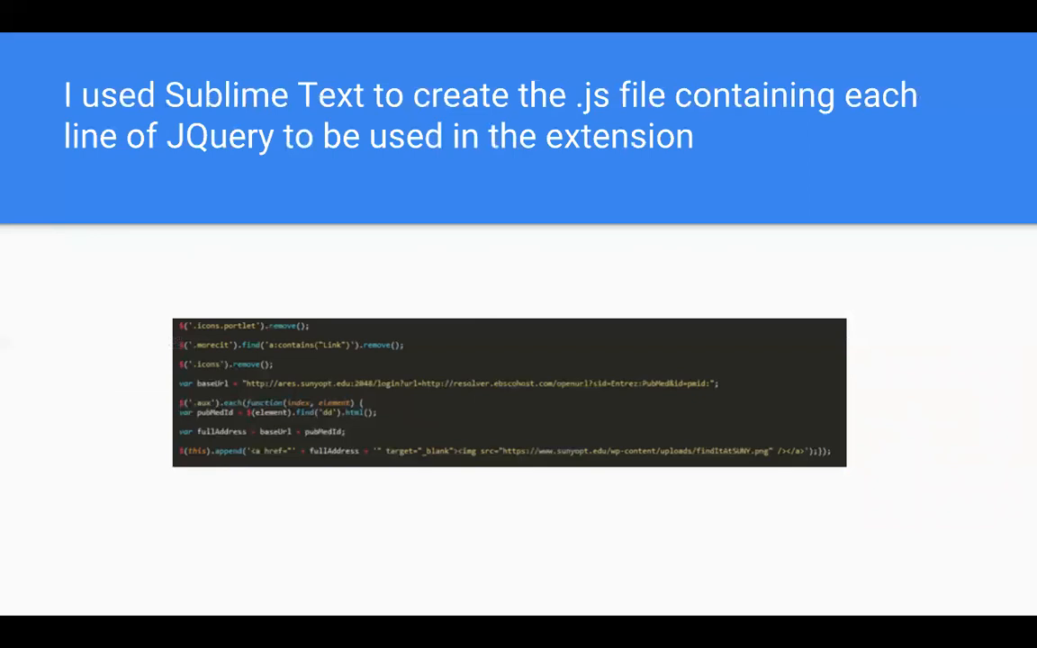
mouse_move(162, 321)
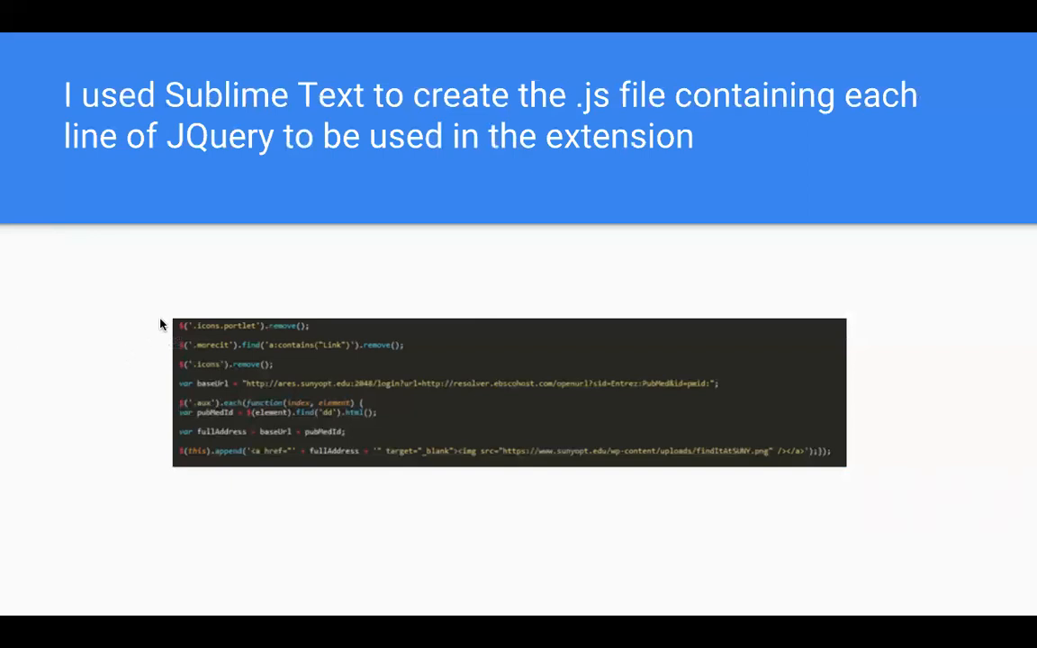
mouse_move(165, 337)
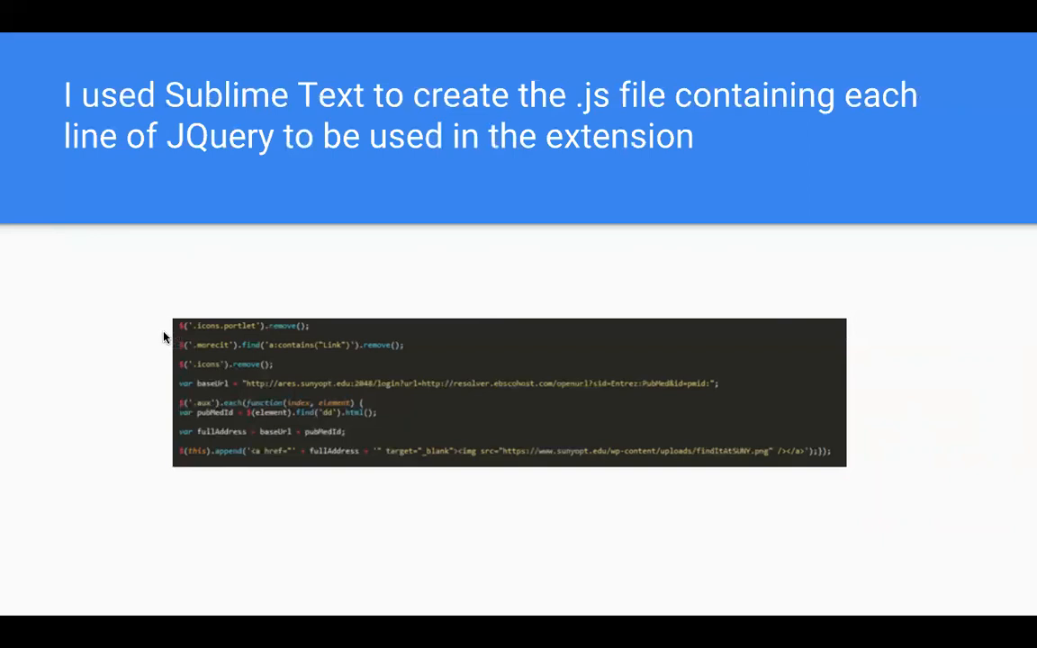
mouse_move(167, 316)
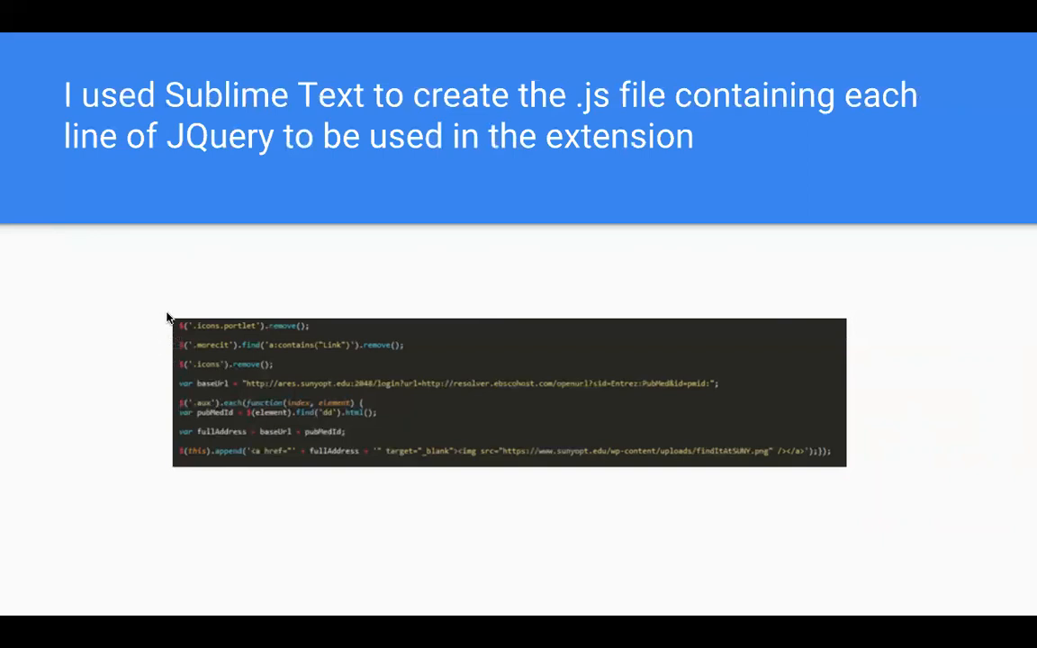
mouse_move(172, 350)
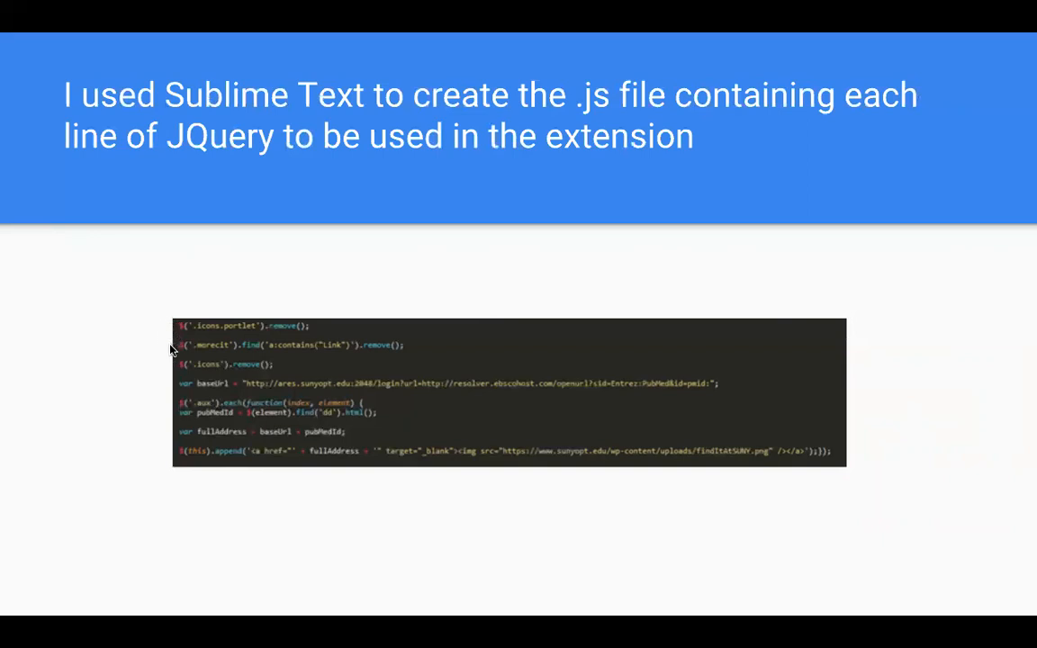
mouse_move(114, 324)
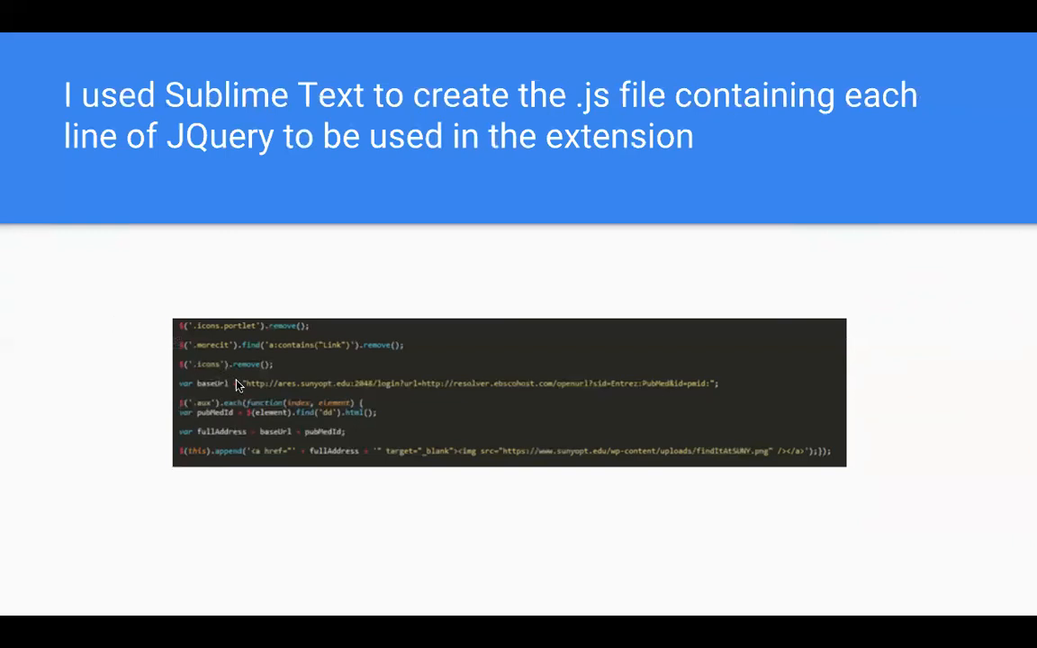
mouse_move(157, 382)
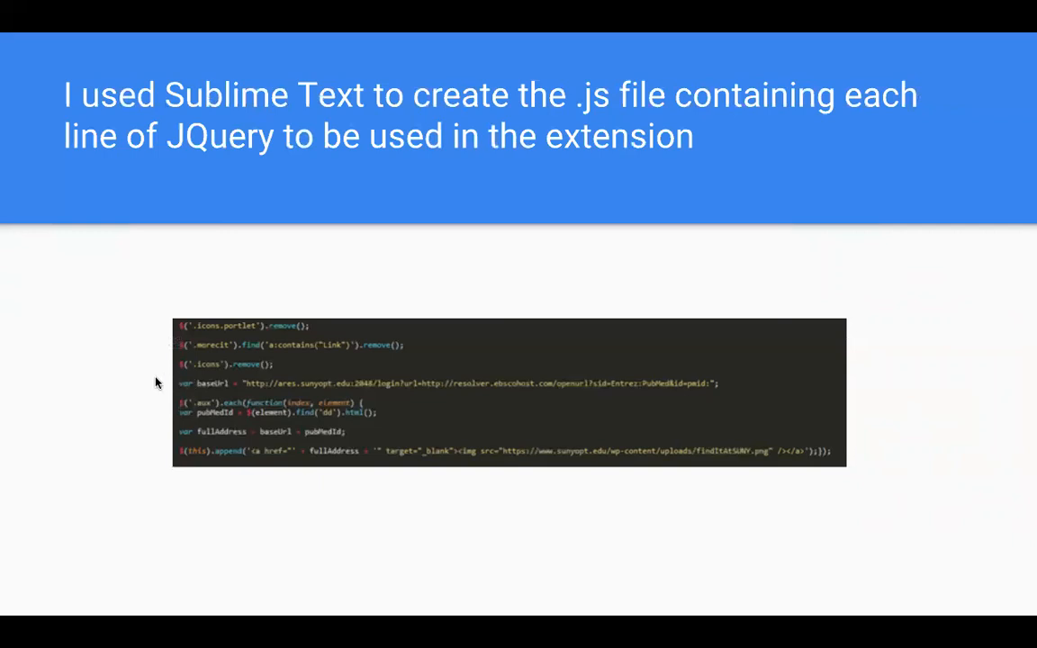
mouse_move(154, 393)
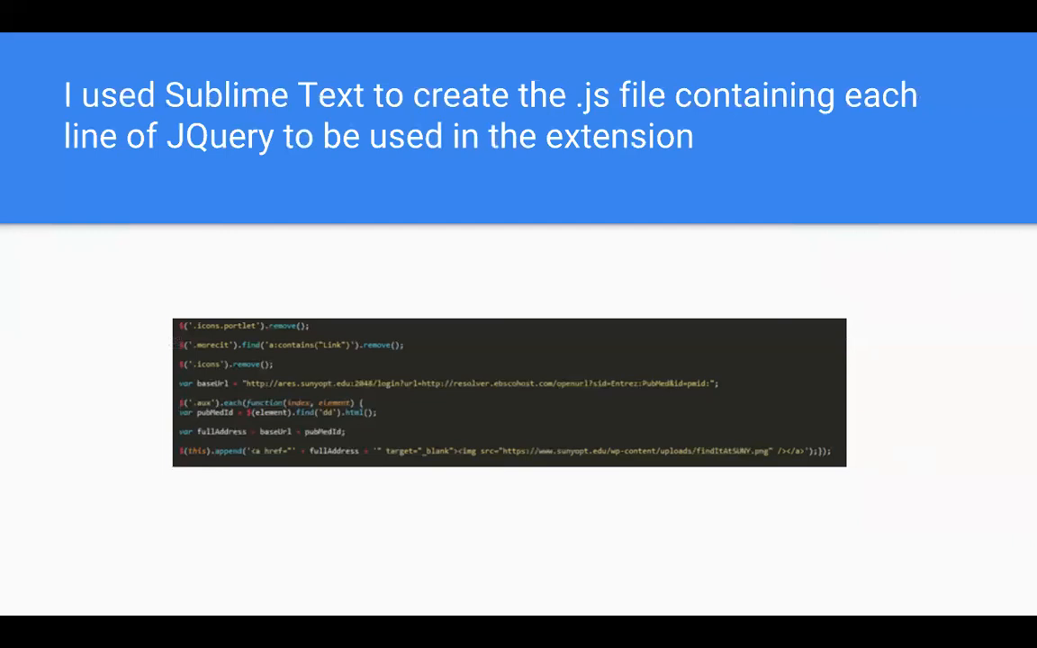
mouse_move(154, 393)
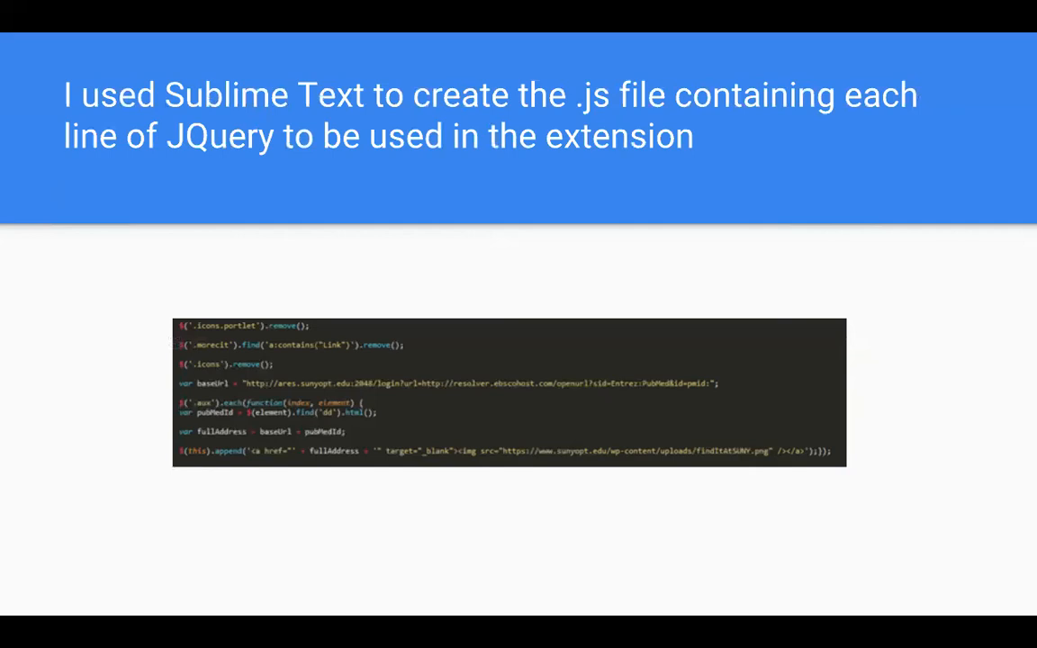
mouse_move(177, 446)
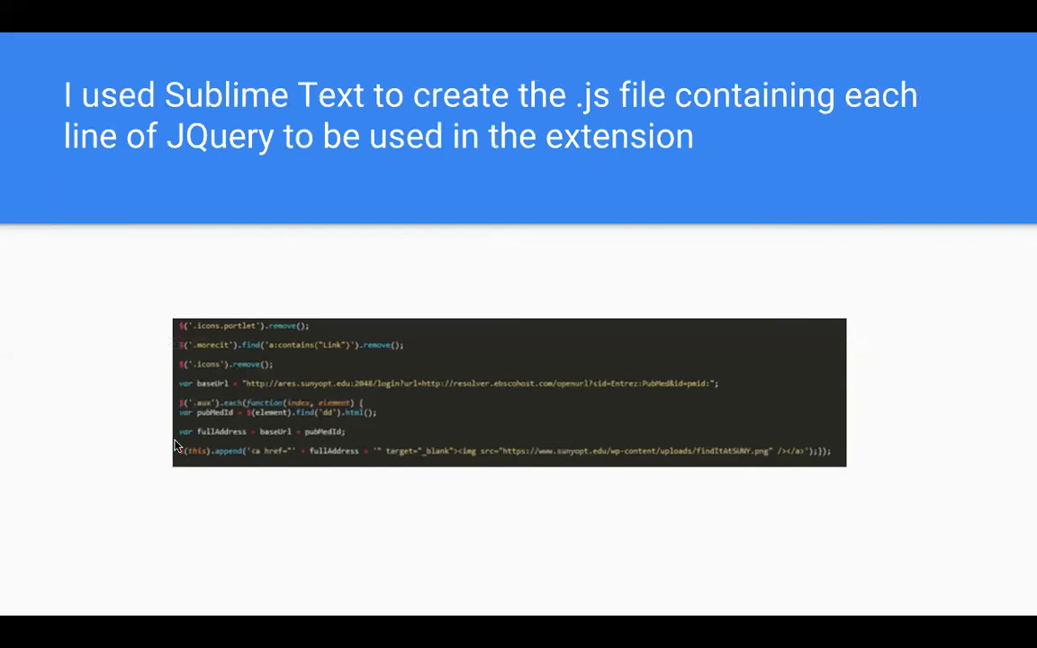
mouse_move(202, 439)
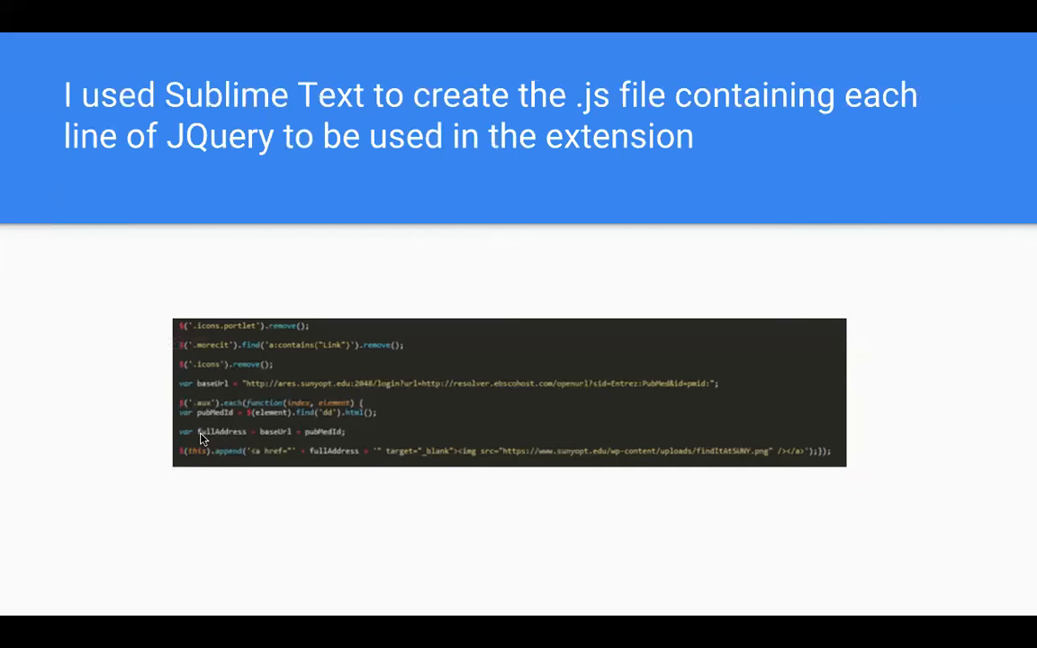
mouse_move(111, 415)
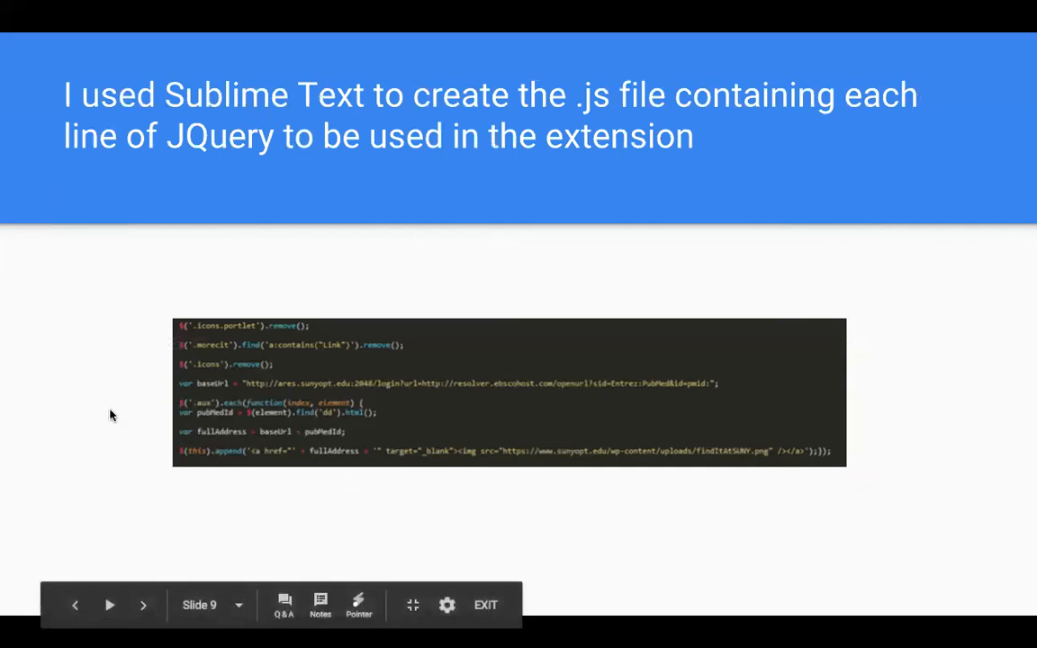
mouse_move(134, 396)
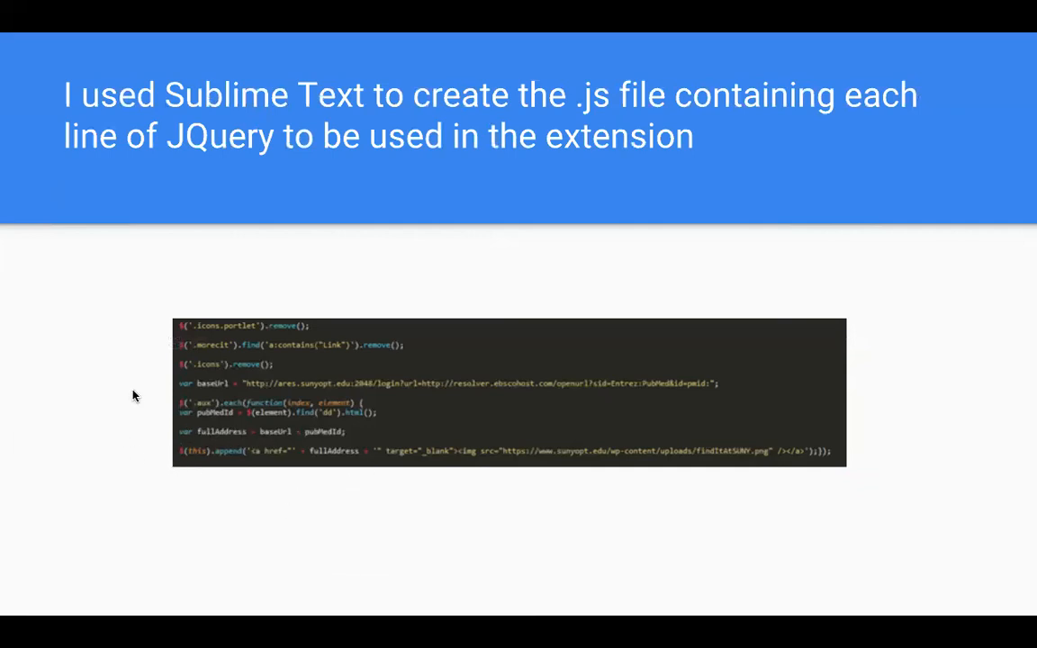
mouse_move(191, 405)
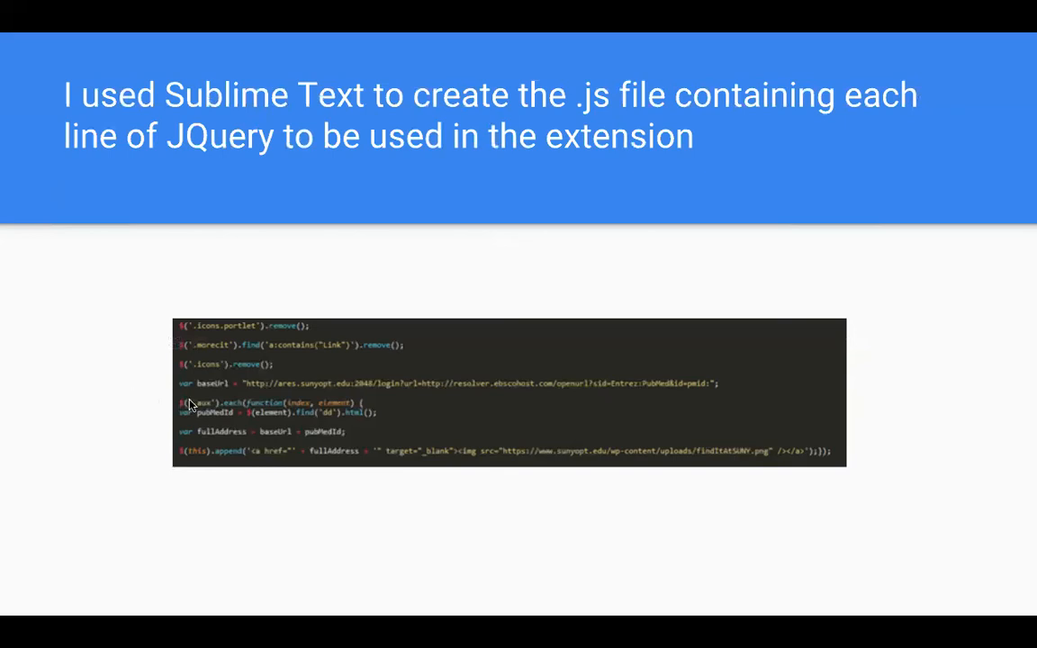
mouse_move(135, 419)
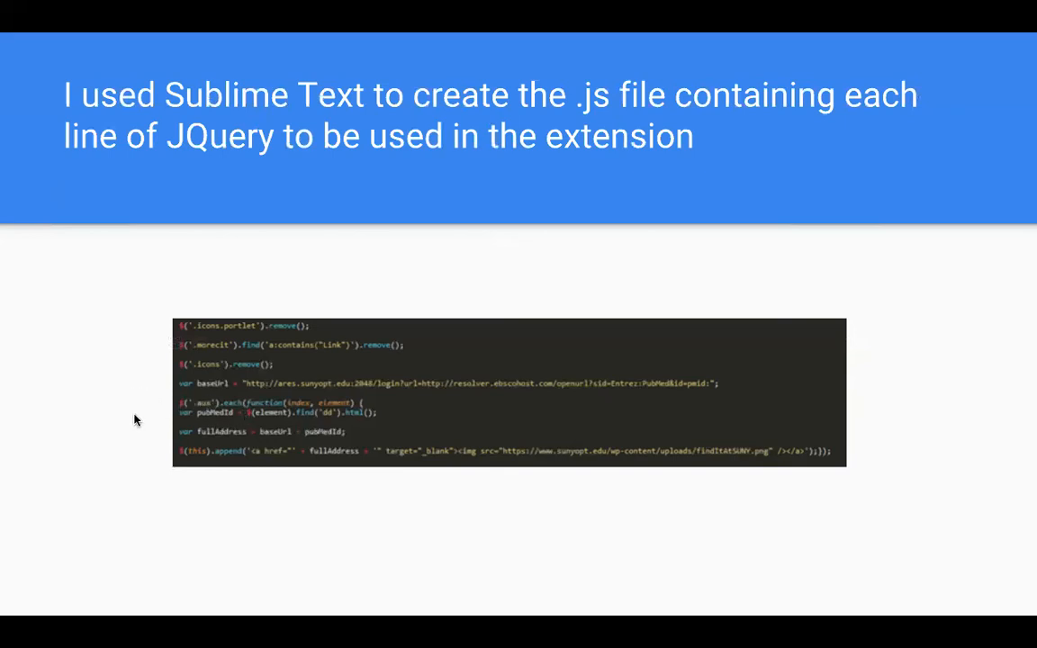
mouse_move(172, 405)
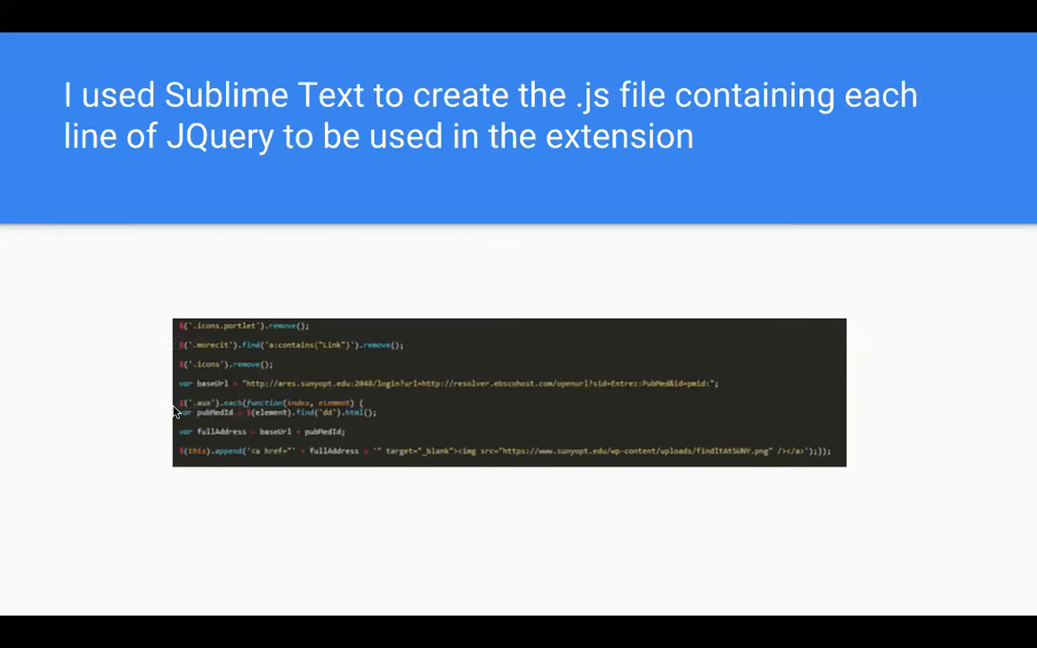
mouse_move(154, 409)
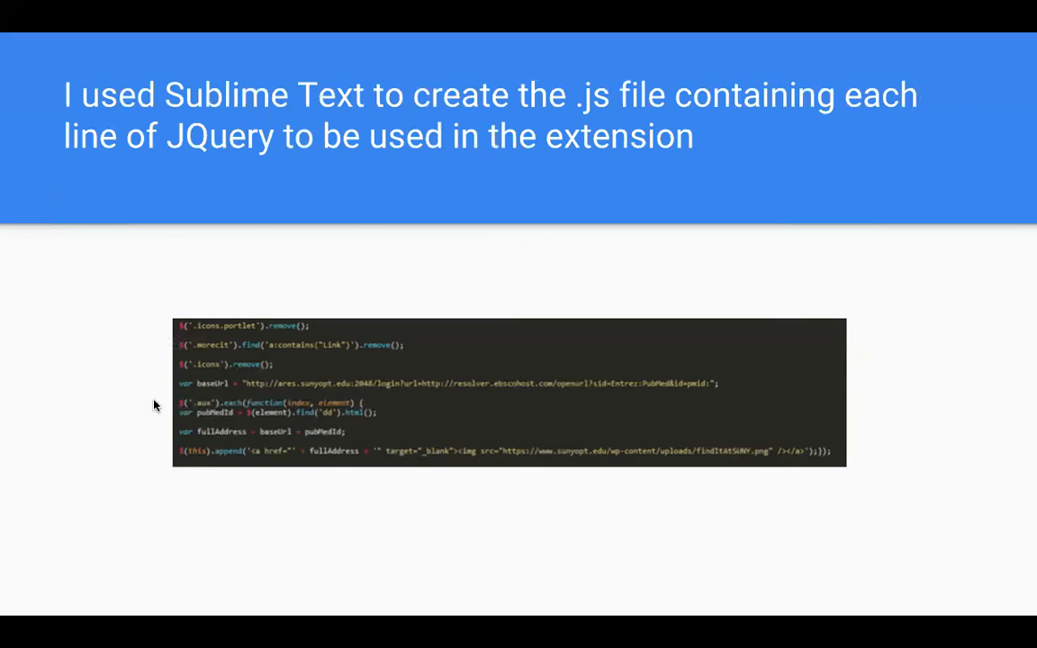
mouse_move(162, 426)
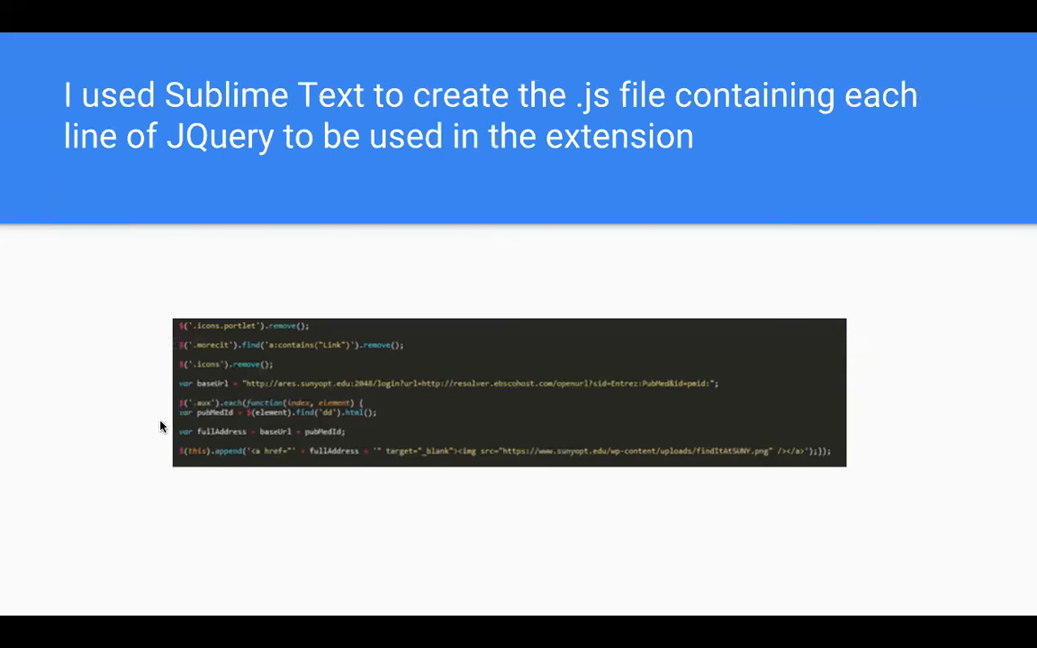
mouse_move(151, 471)
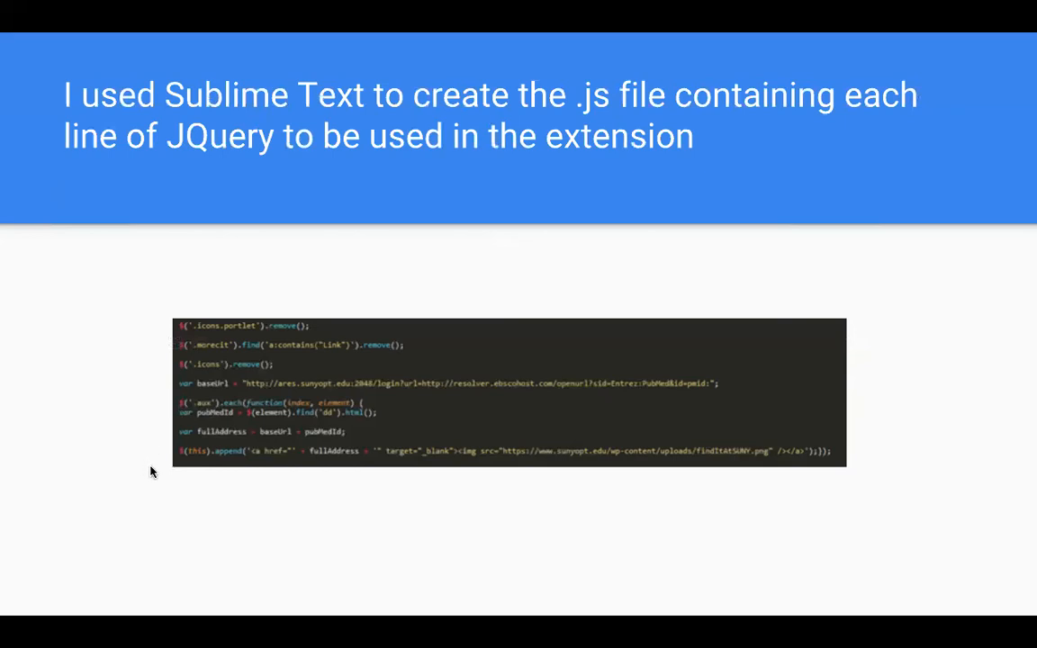
mouse_move(240, 479)
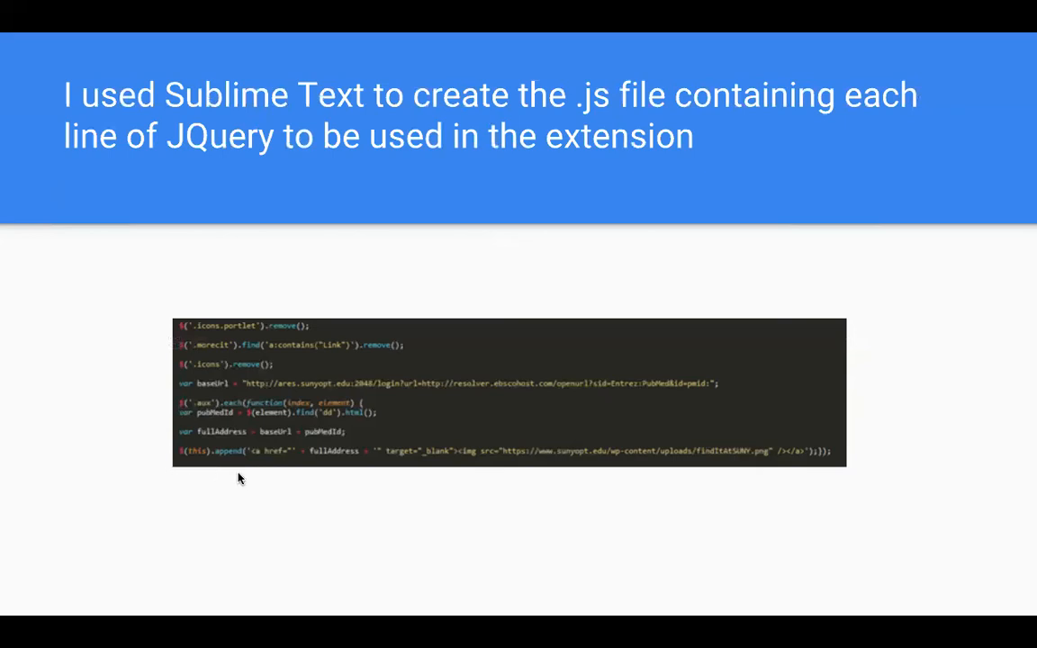
mouse_move(179, 415)
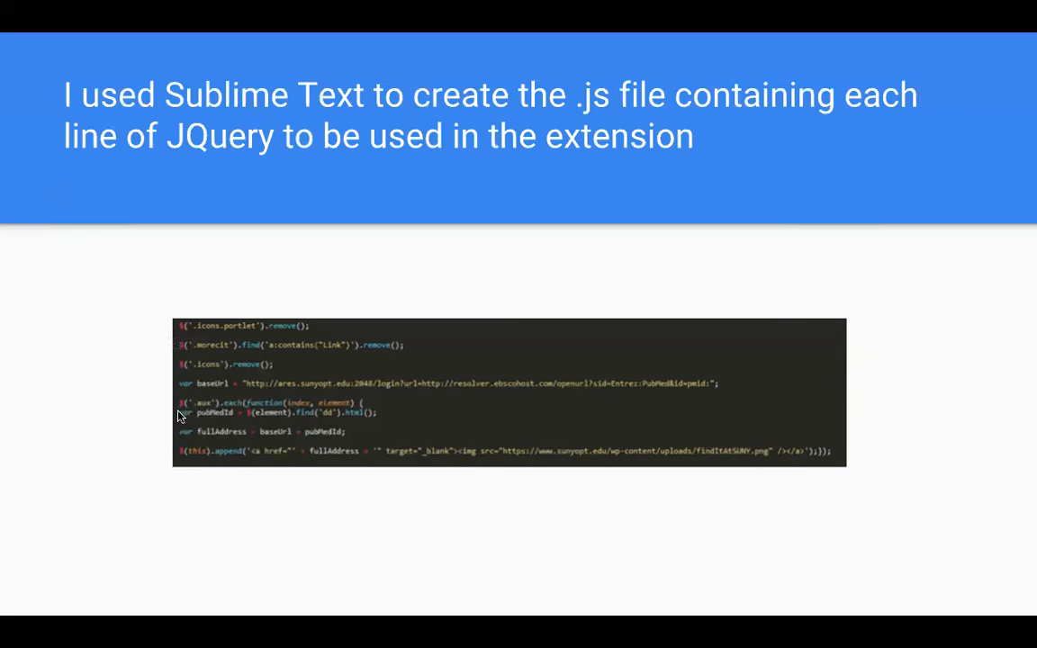
mouse_move(320, 487)
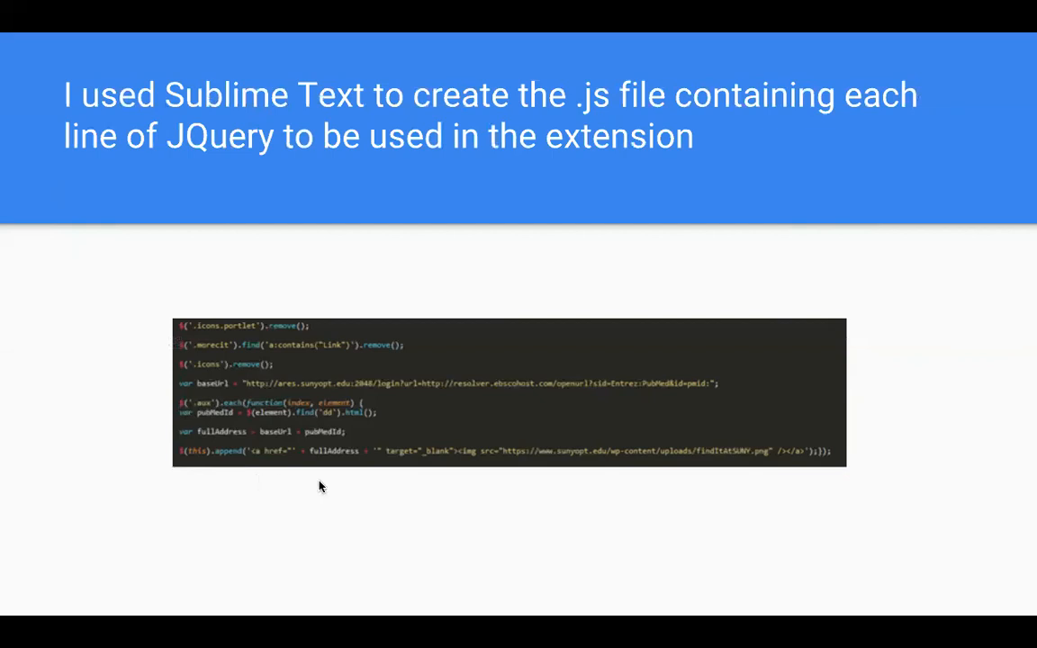
mouse_move(349, 494)
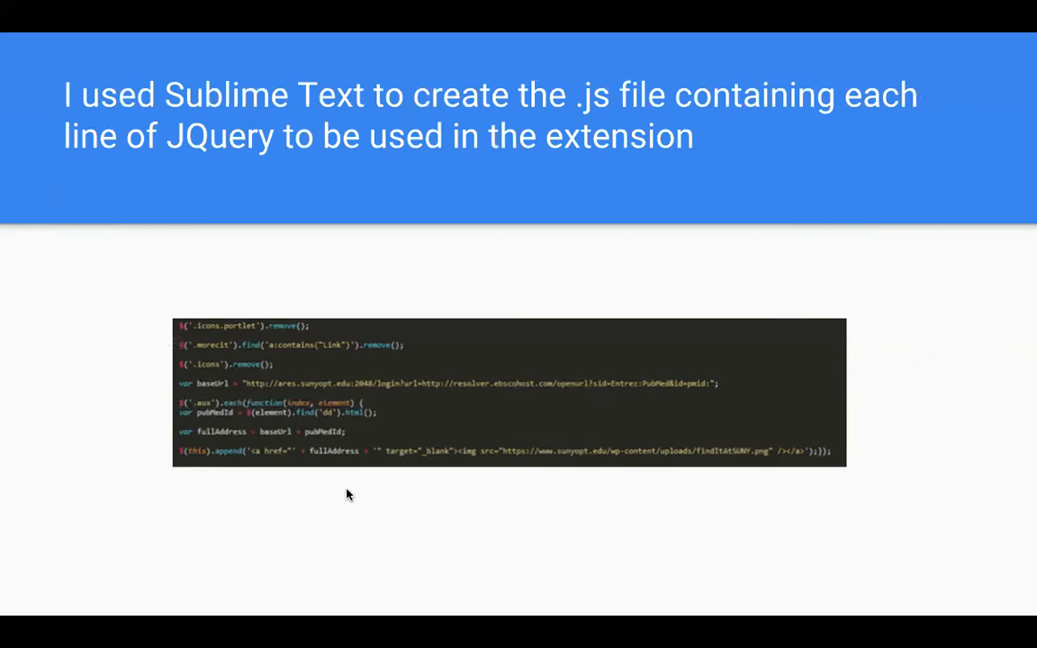
mouse_move(500, 474)
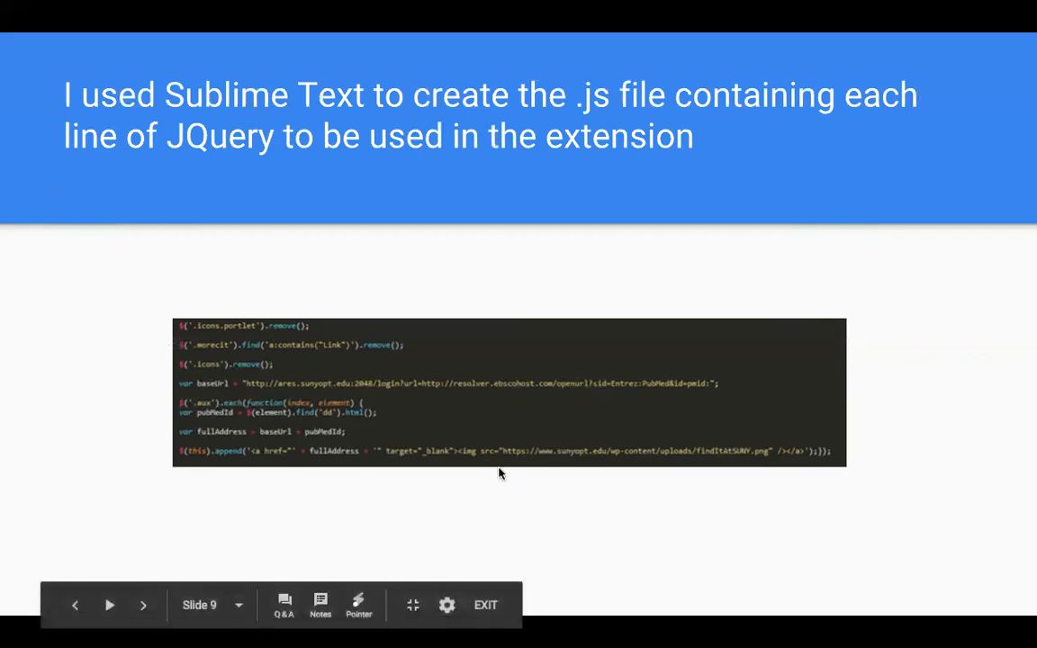
mouse_move(107, 376)
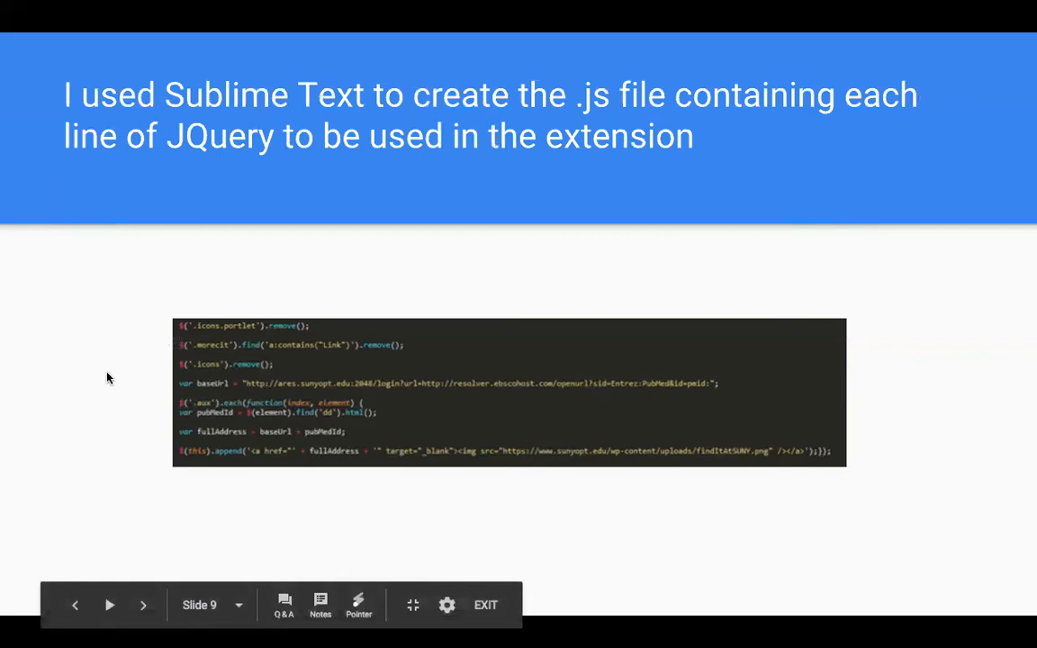
click(143, 605)
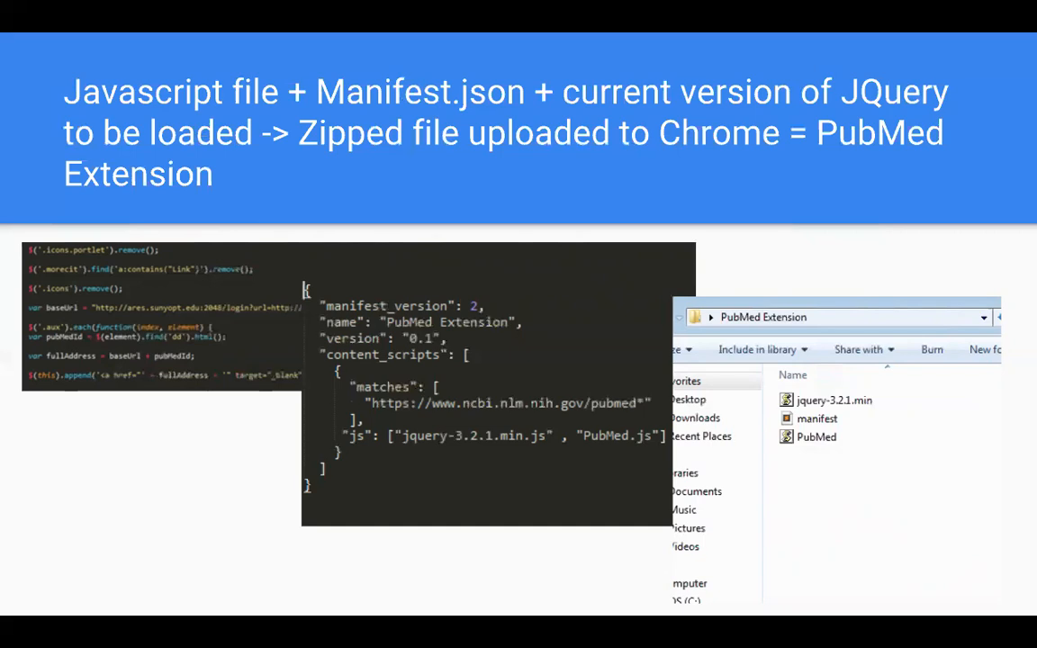
mouse_move(326, 368)
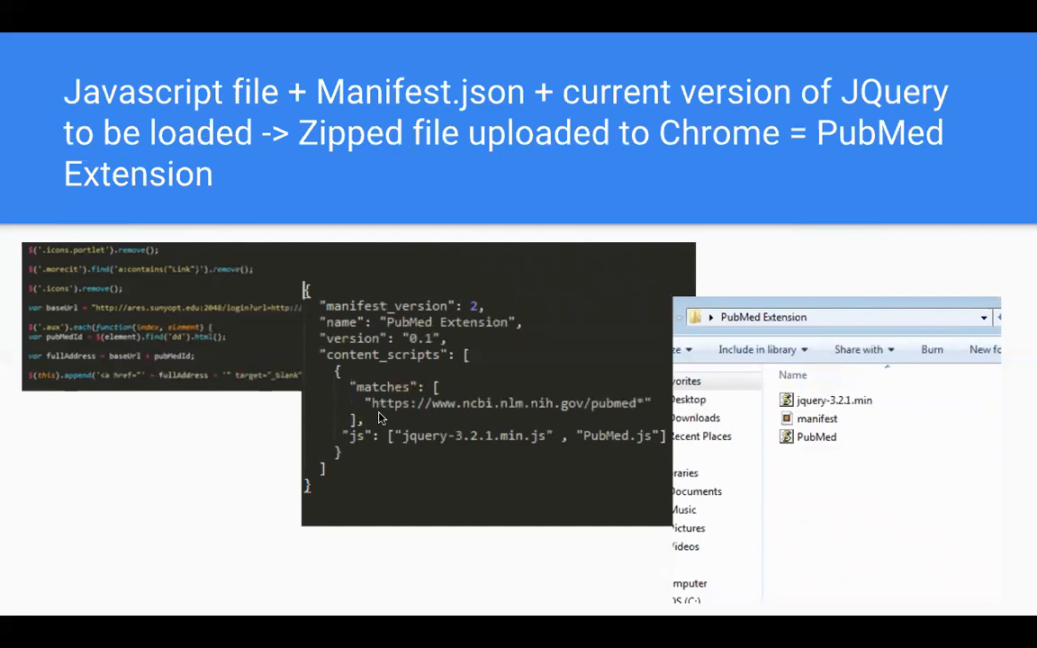
mouse_move(567, 423)
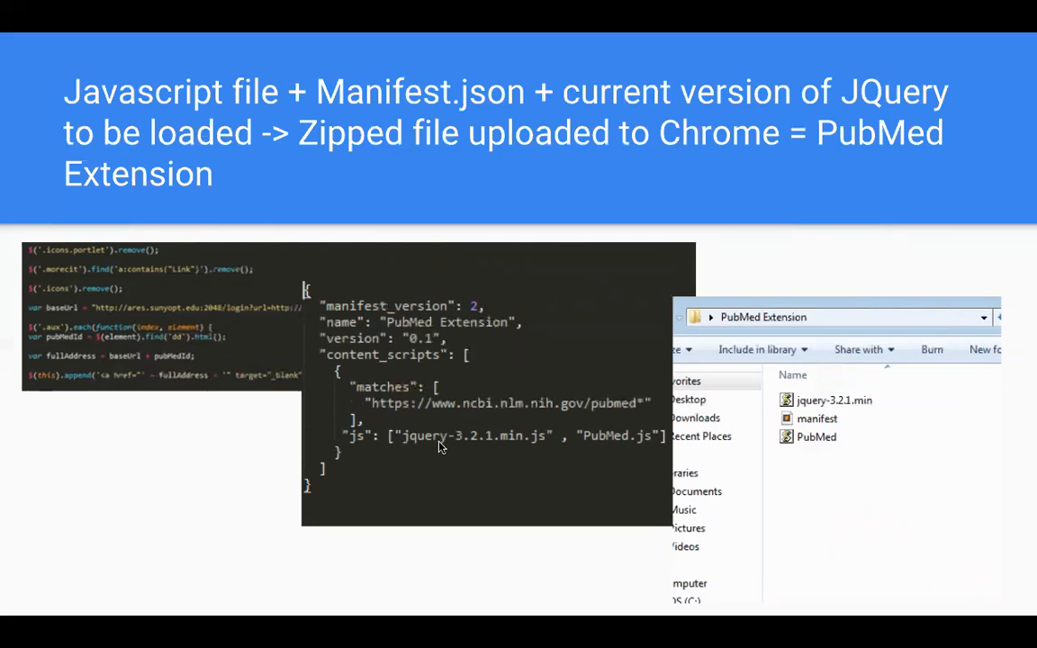
mouse_move(445, 463)
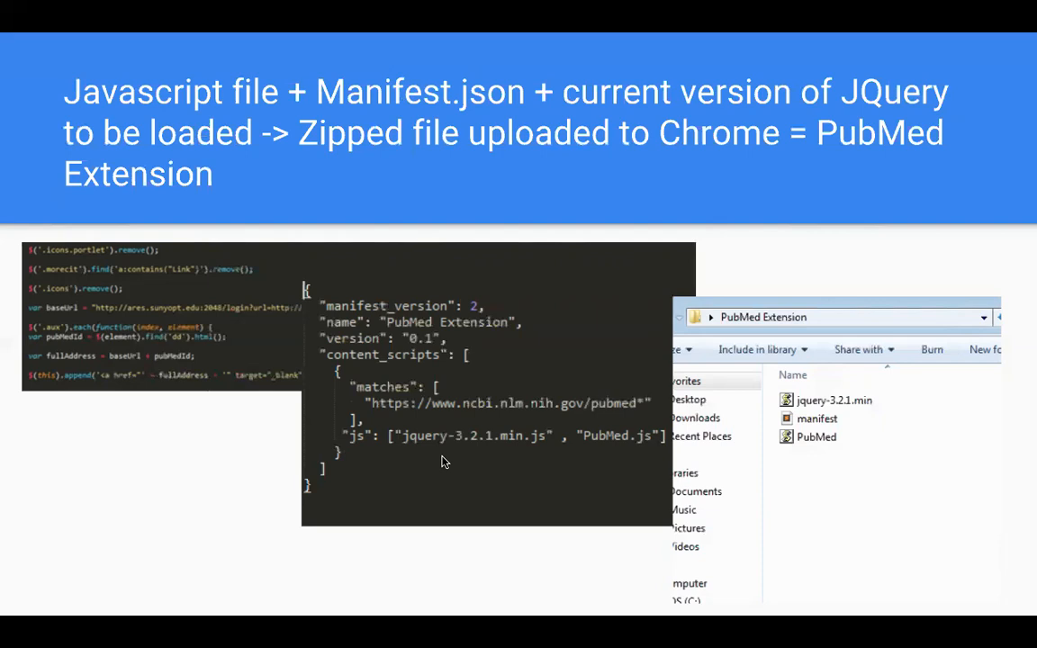
mouse_move(610, 452)
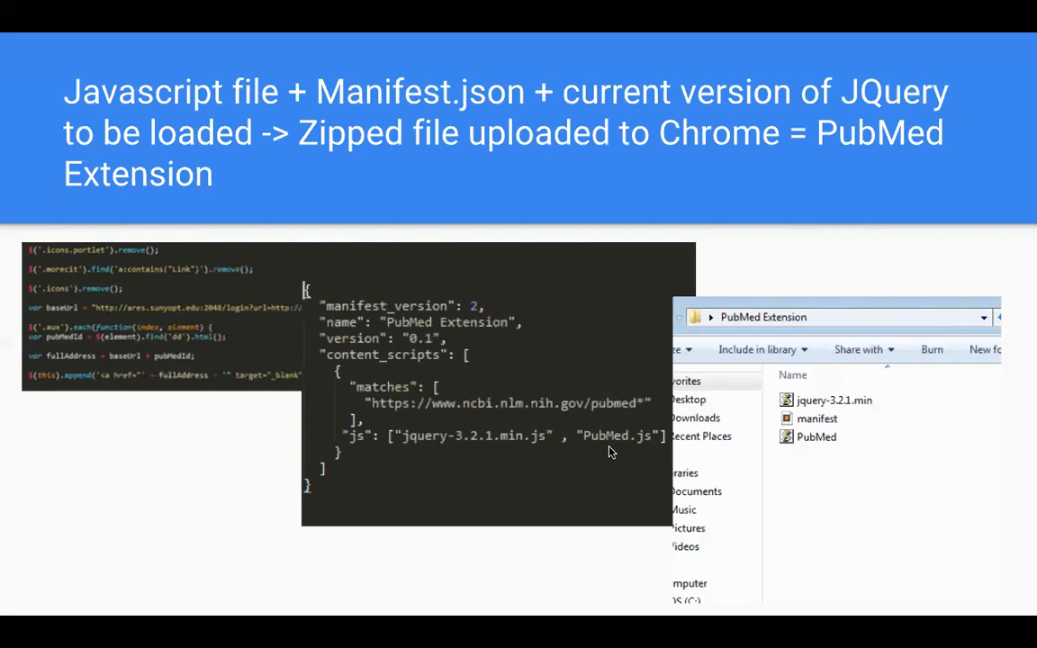
mouse_move(777, 462)
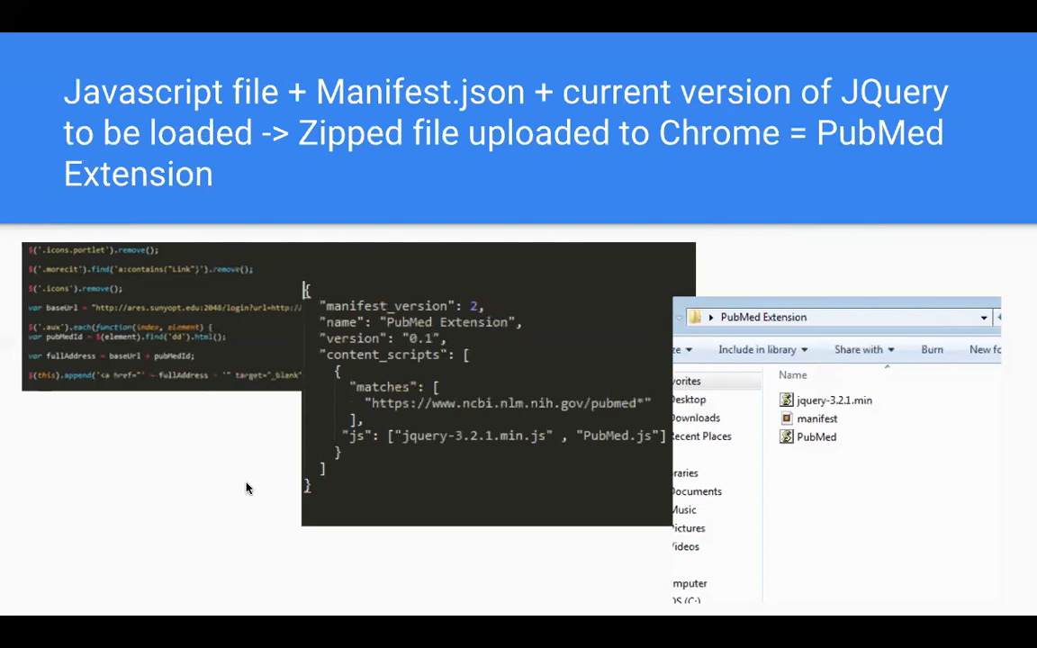
mouse_move(76, 476)
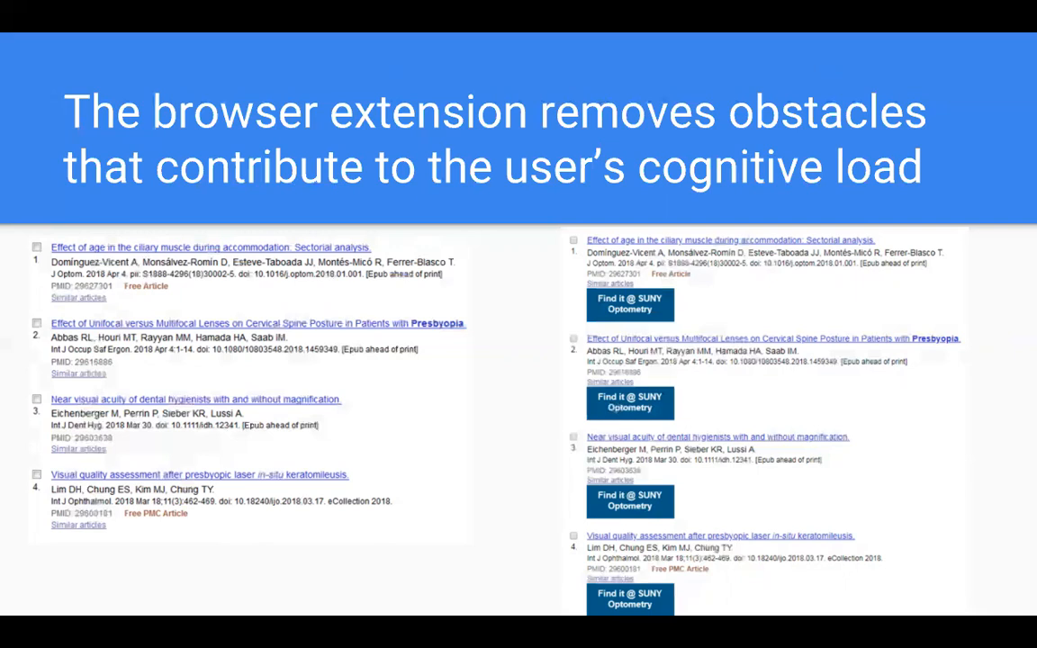
mouse_move(7, 328)
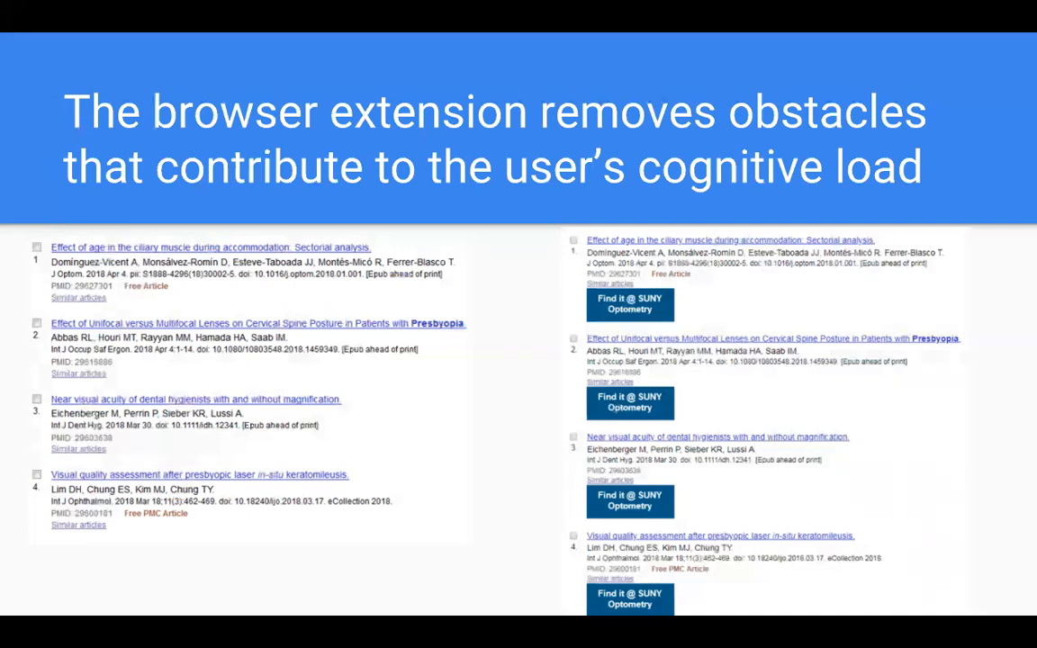
mouse_move(572, 331)
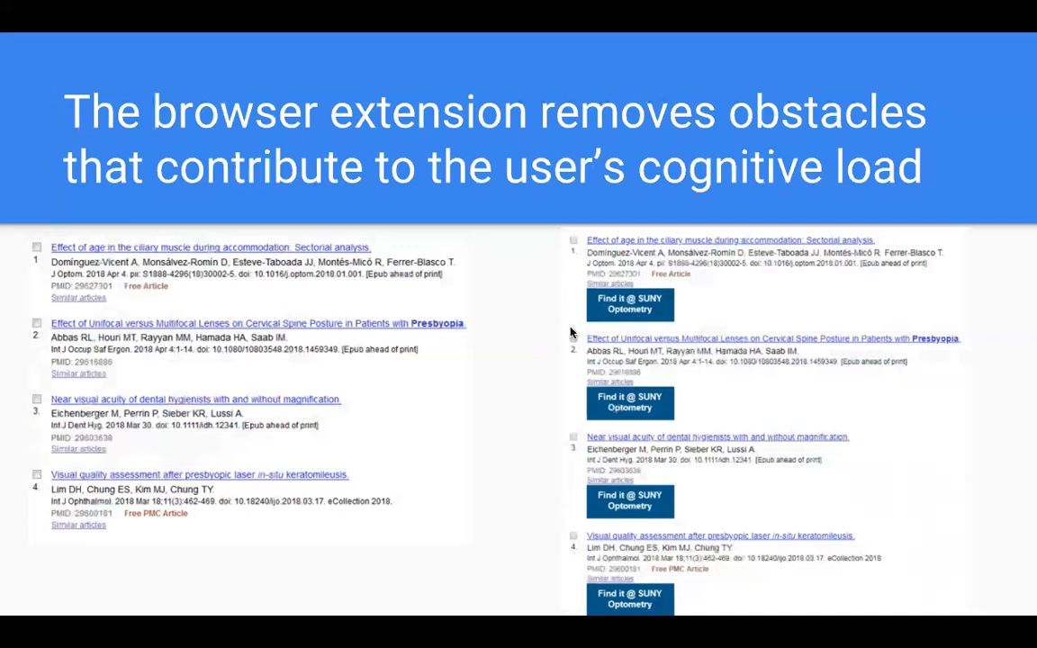
mouse_move(497, 367)
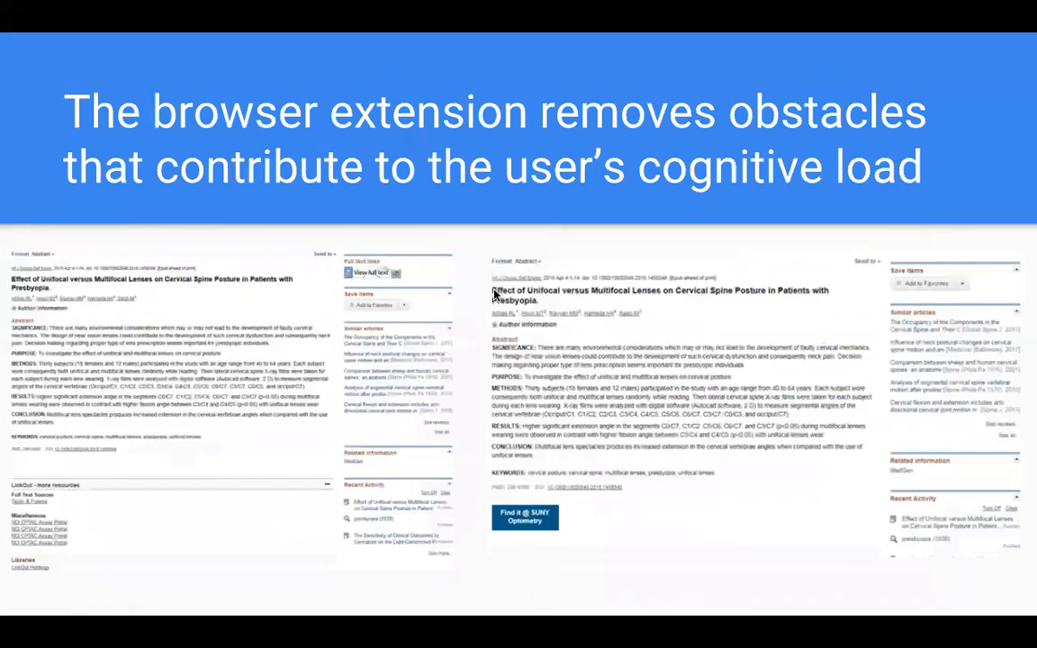
mouse_move(468, 229)
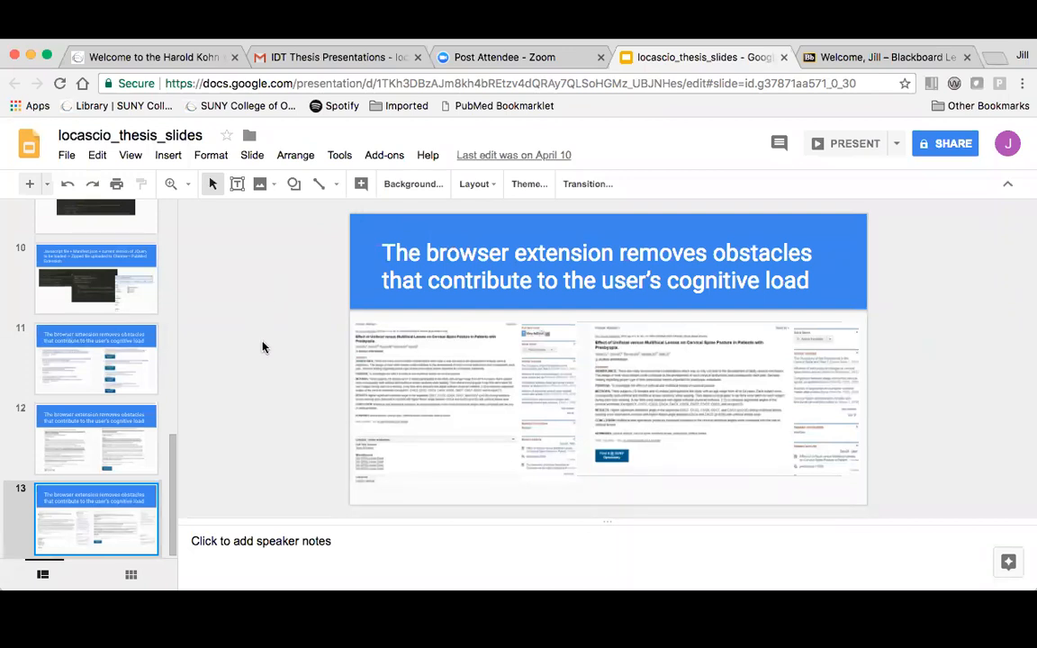
mouse_move(315, 303)
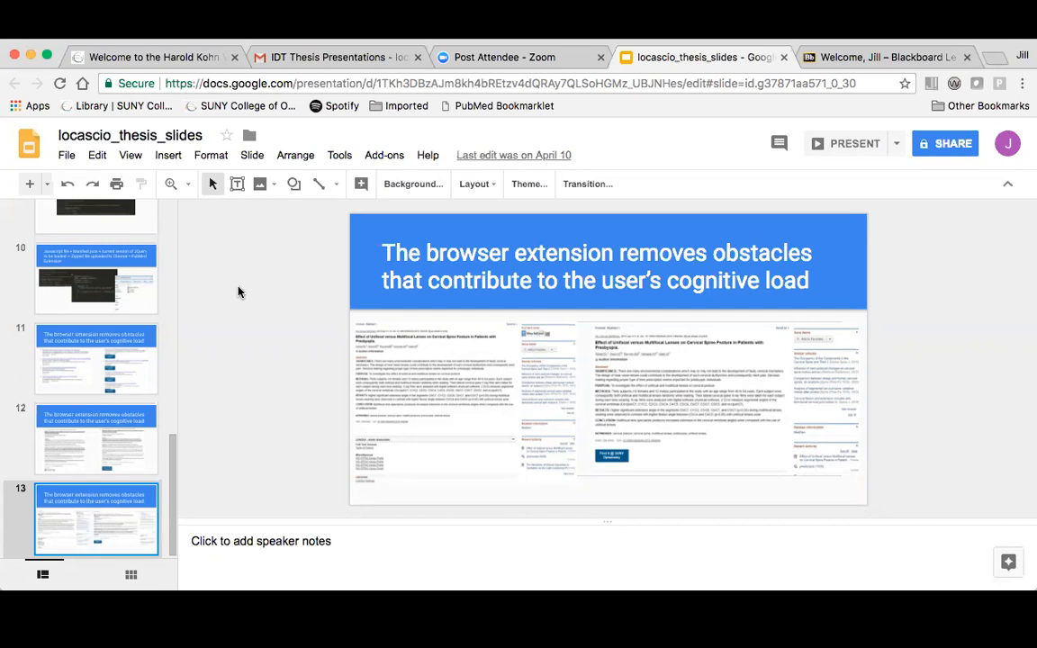
mouse_move(266, 316)
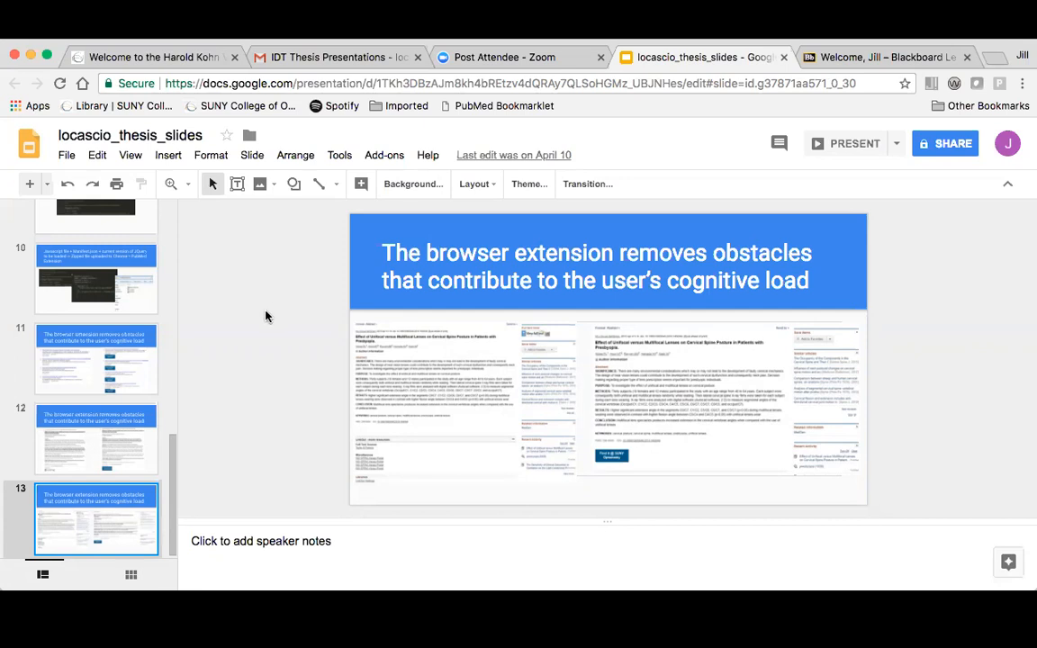